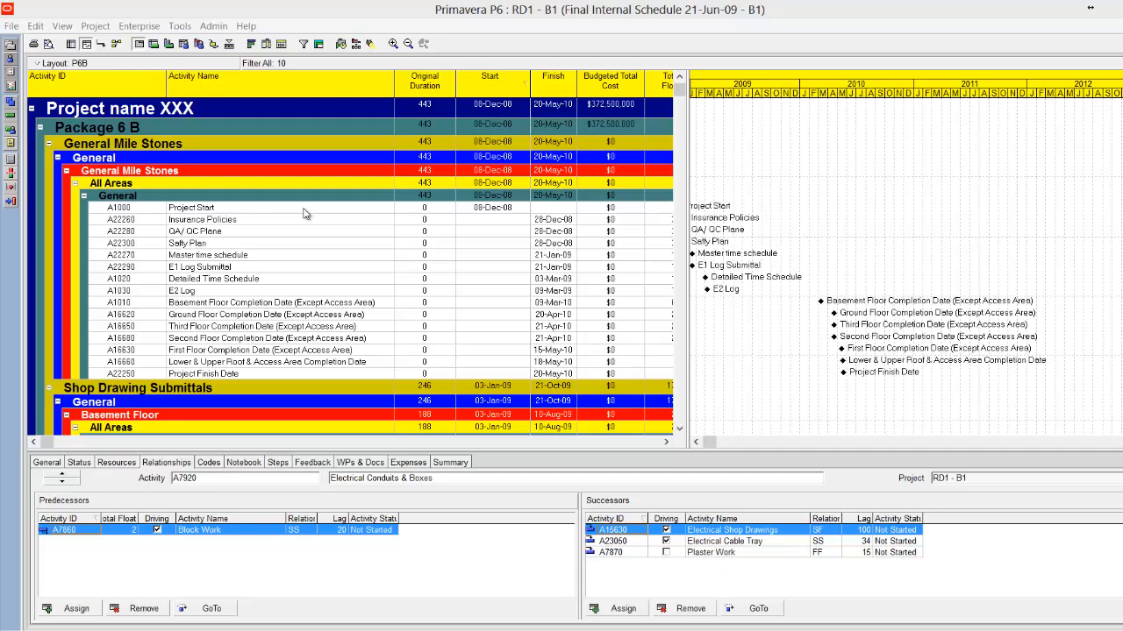
mouse_move(362, 238)
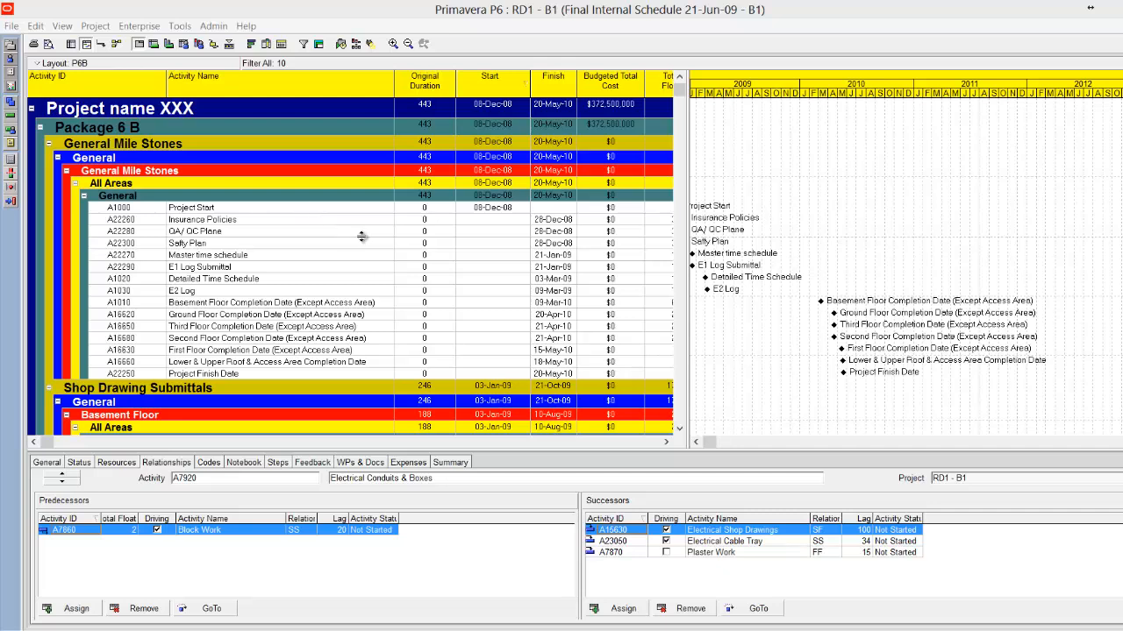
mouse_move(321, 214)
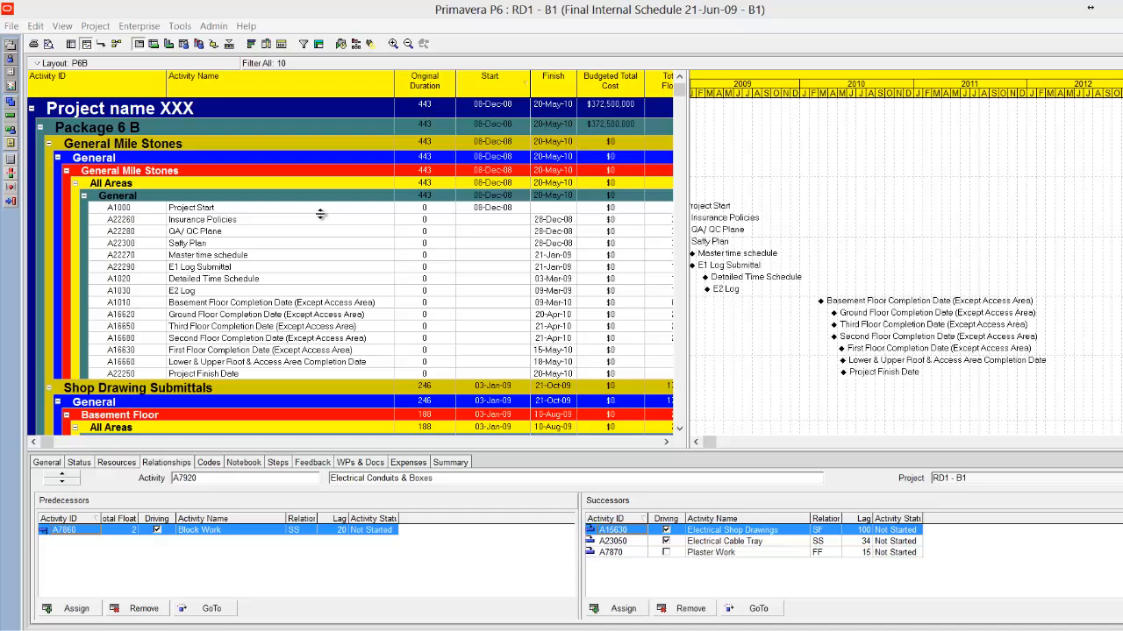
Filter the Bar-Chart pivot to Materia Approval and General, giving 5,750 total quantity
scroll("down", 3)
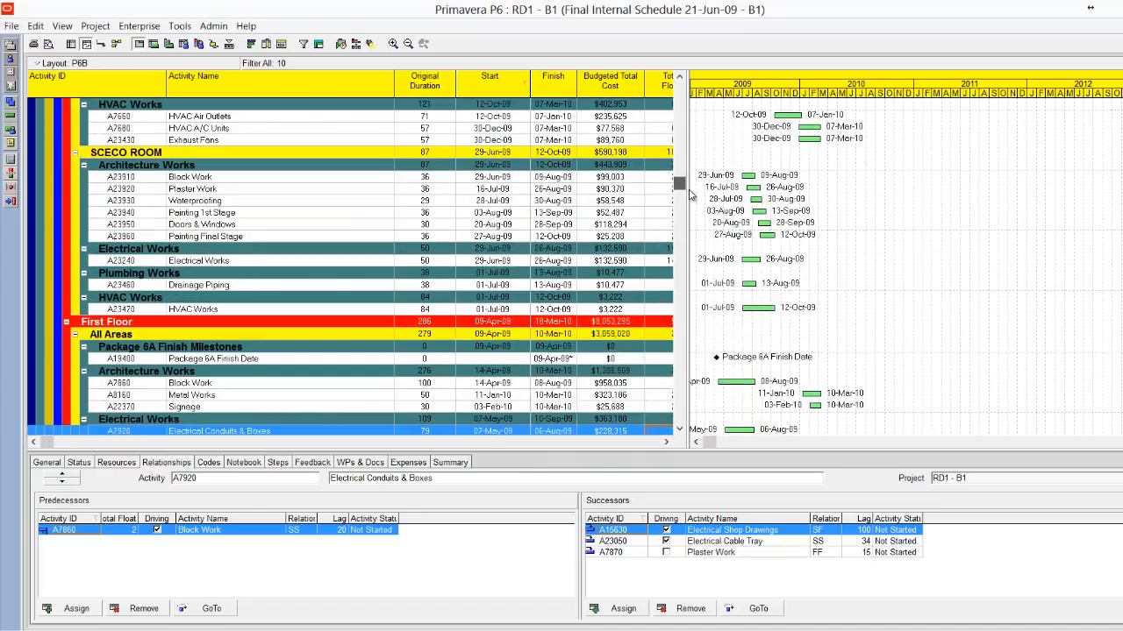
scroll("down", 3)
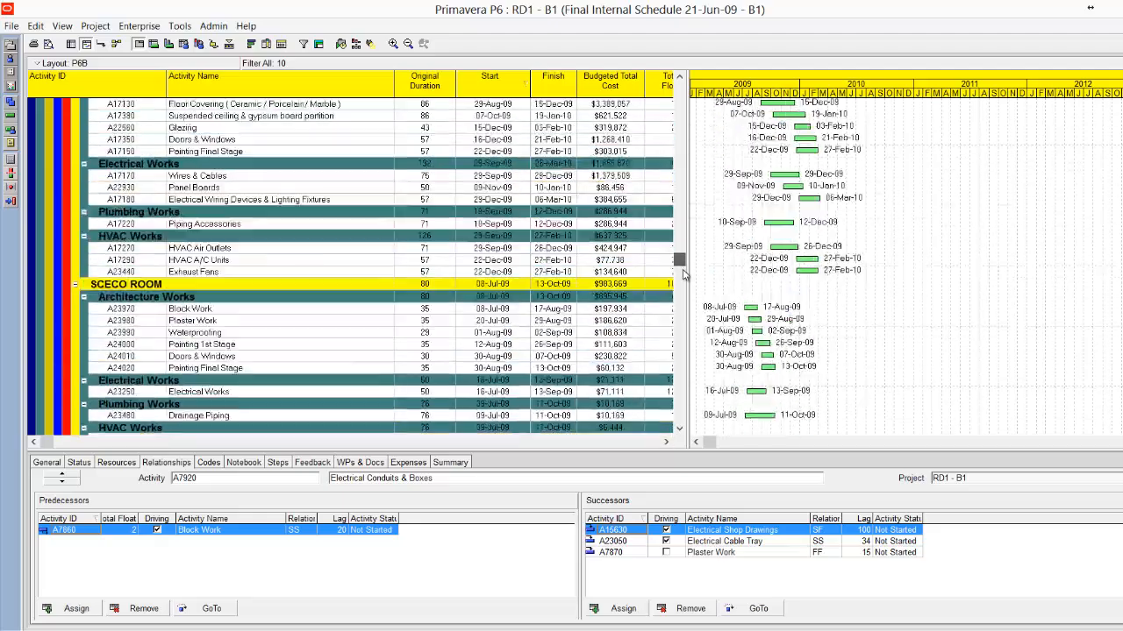
scroll("up", 3)
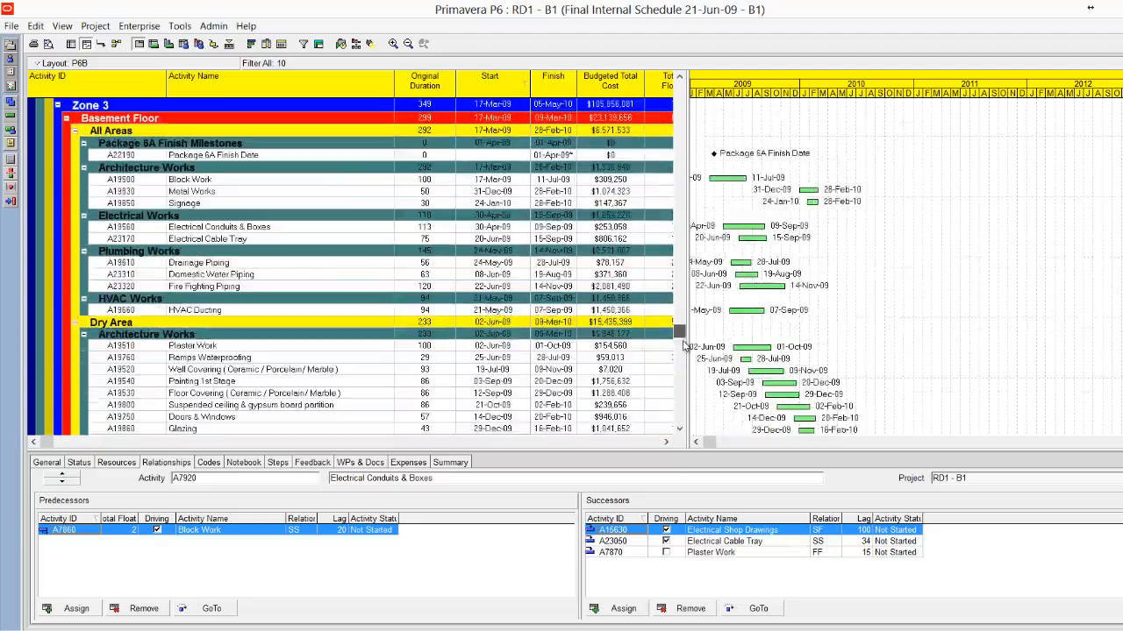
scroll("down", 3)
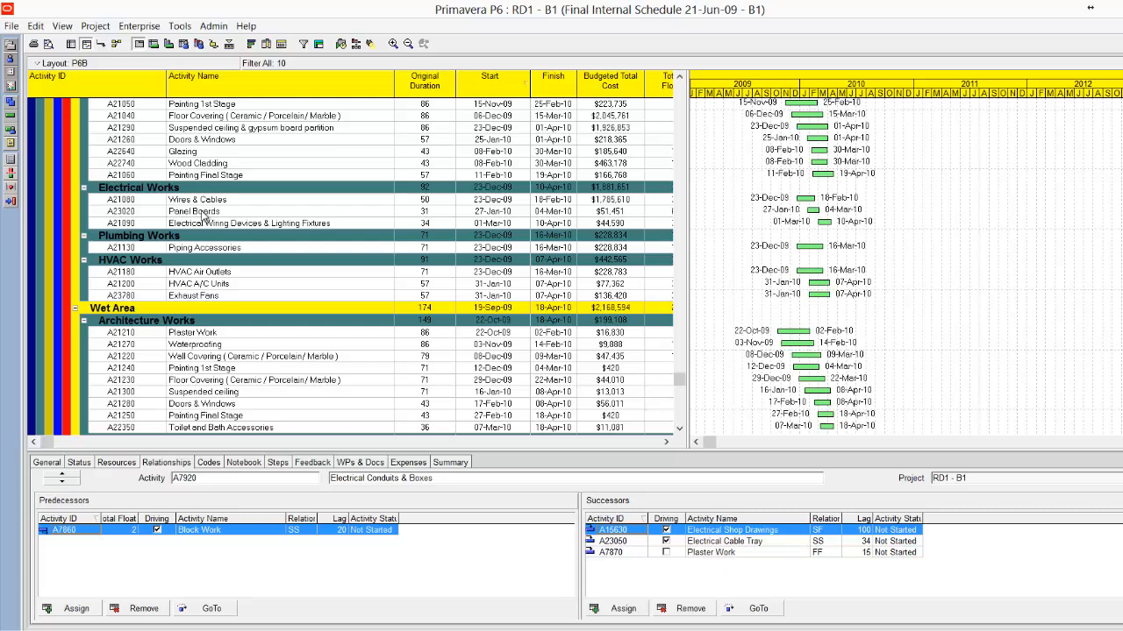
mouse_move(369, 252)
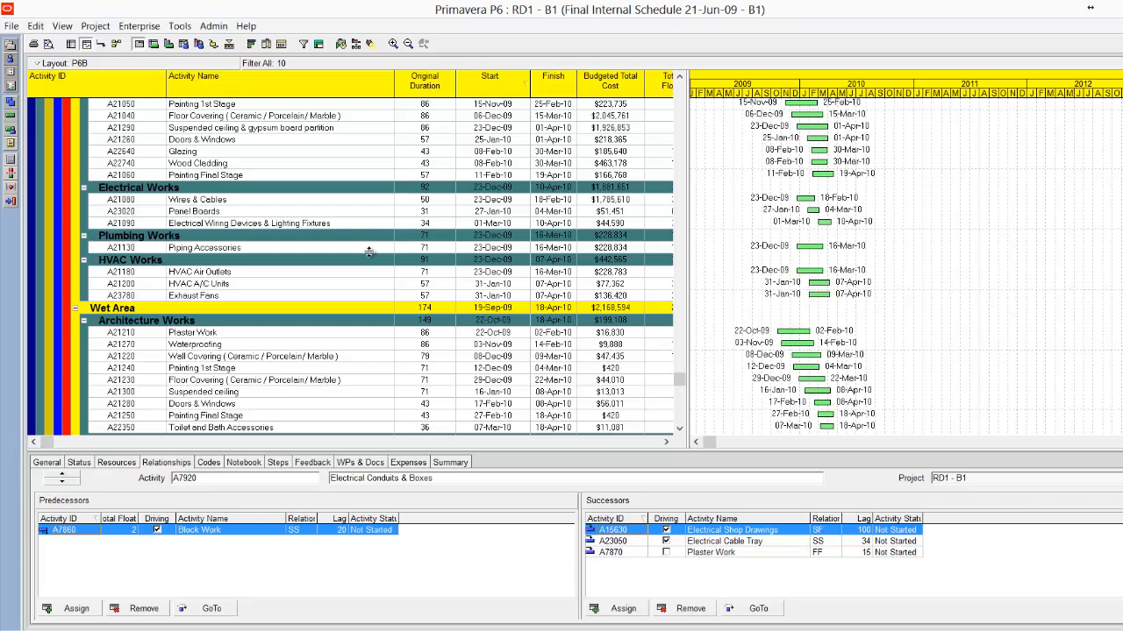
scroll("down", 3)
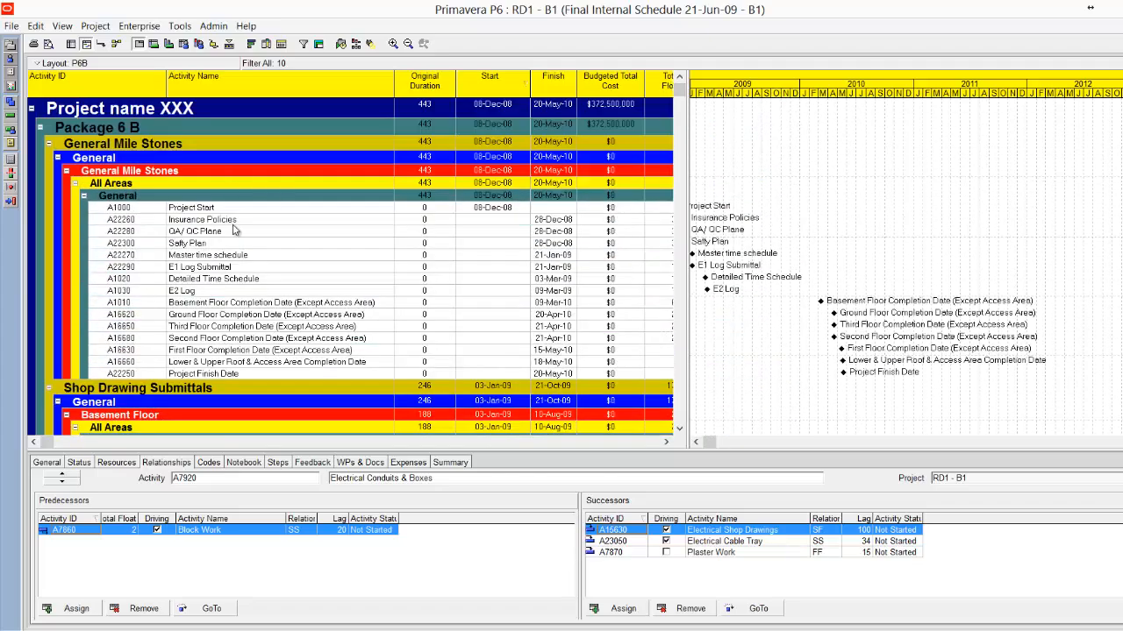
left_click(187, 243)
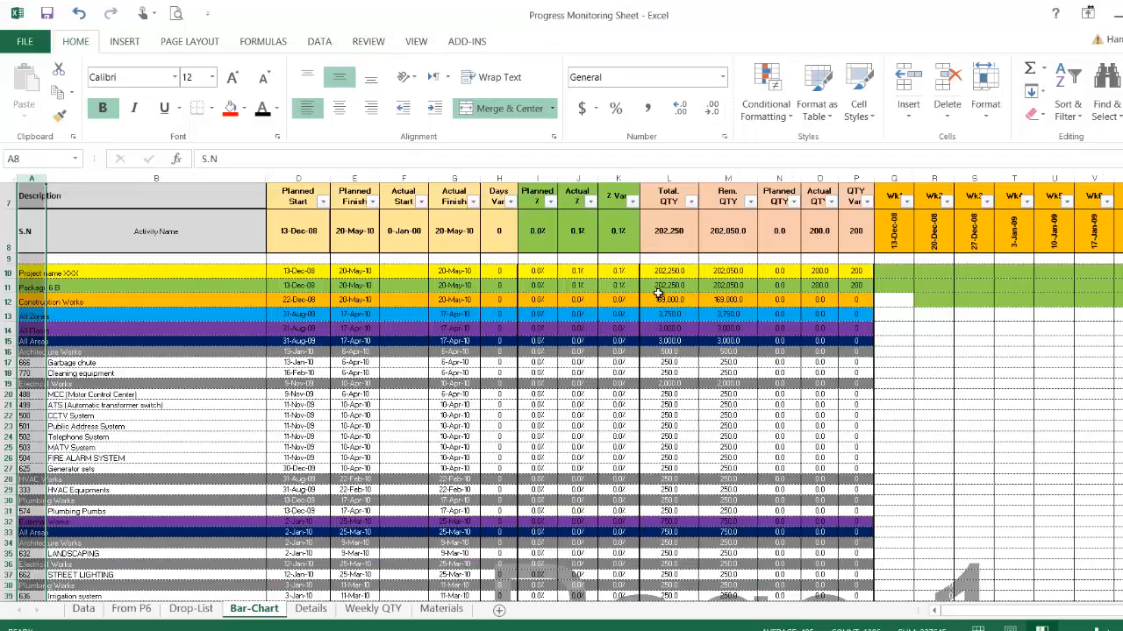
left_click(403, 405)
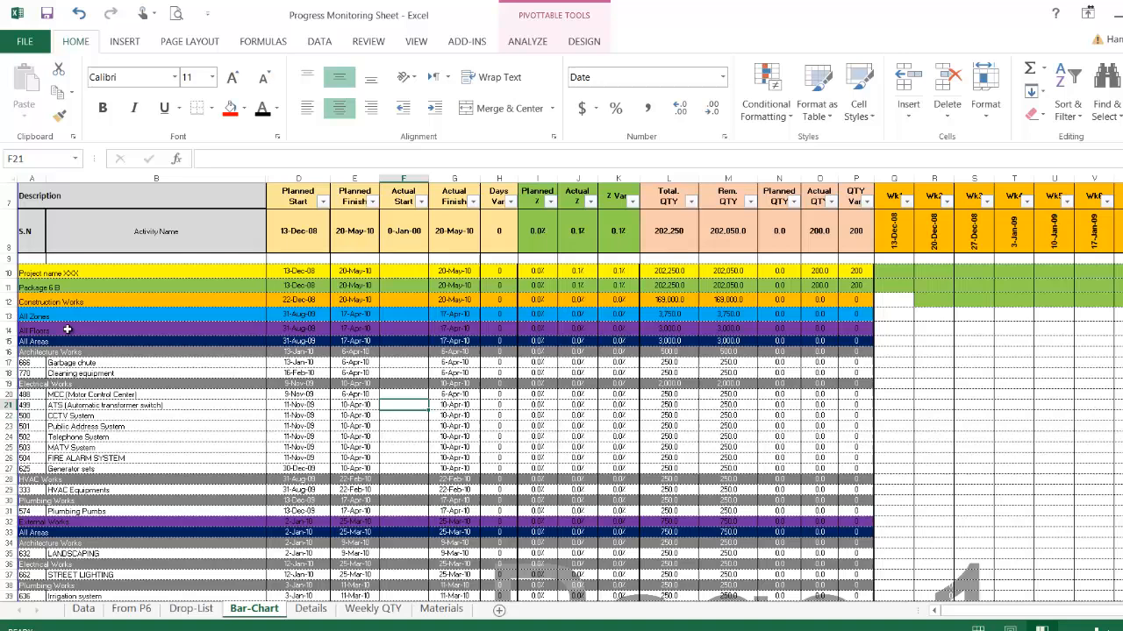
mouse_move(88, 314)
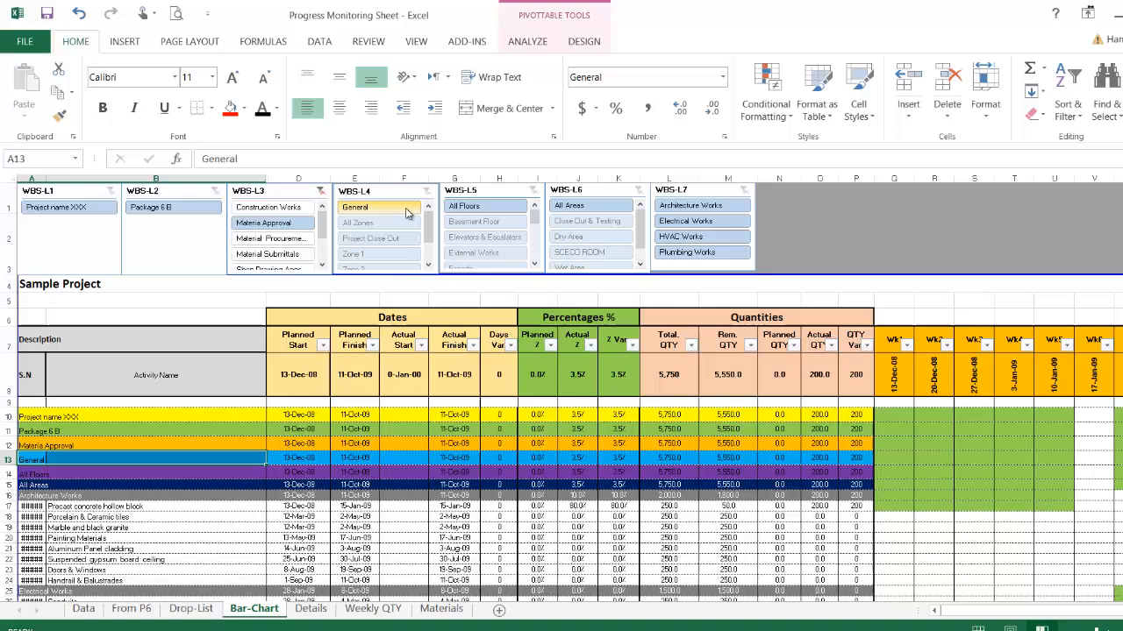
Clear the WBS slicer filters and review the Rem. QTY, Actual QTY and QTY Var totals
left_click(702, 205)
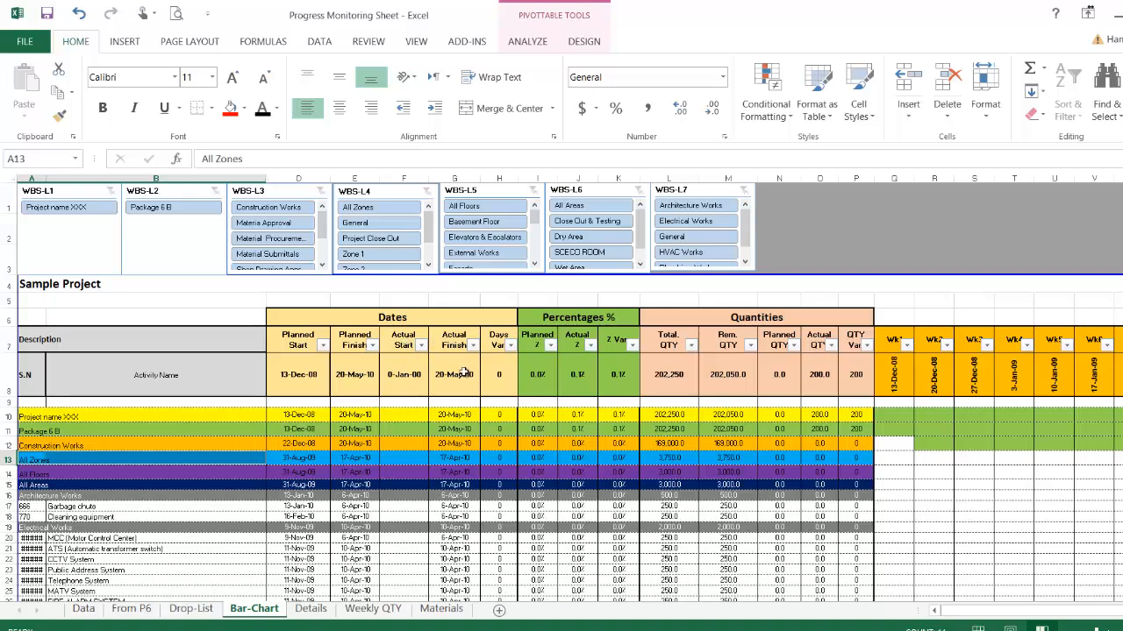
mouse_move(421, 414)
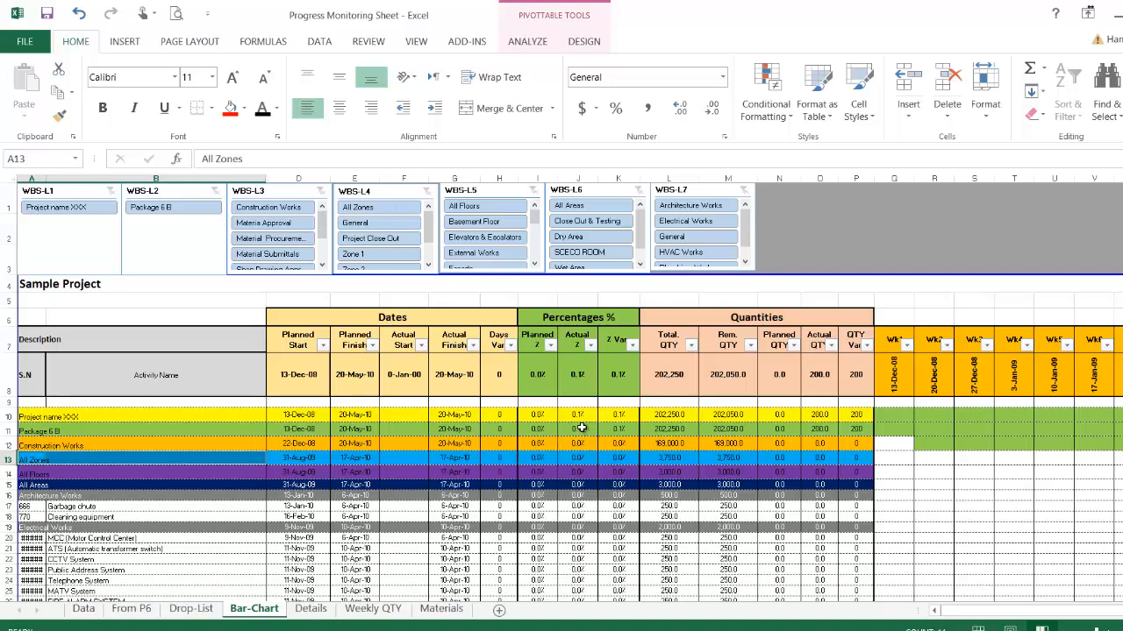
mouse_move(577, 415)
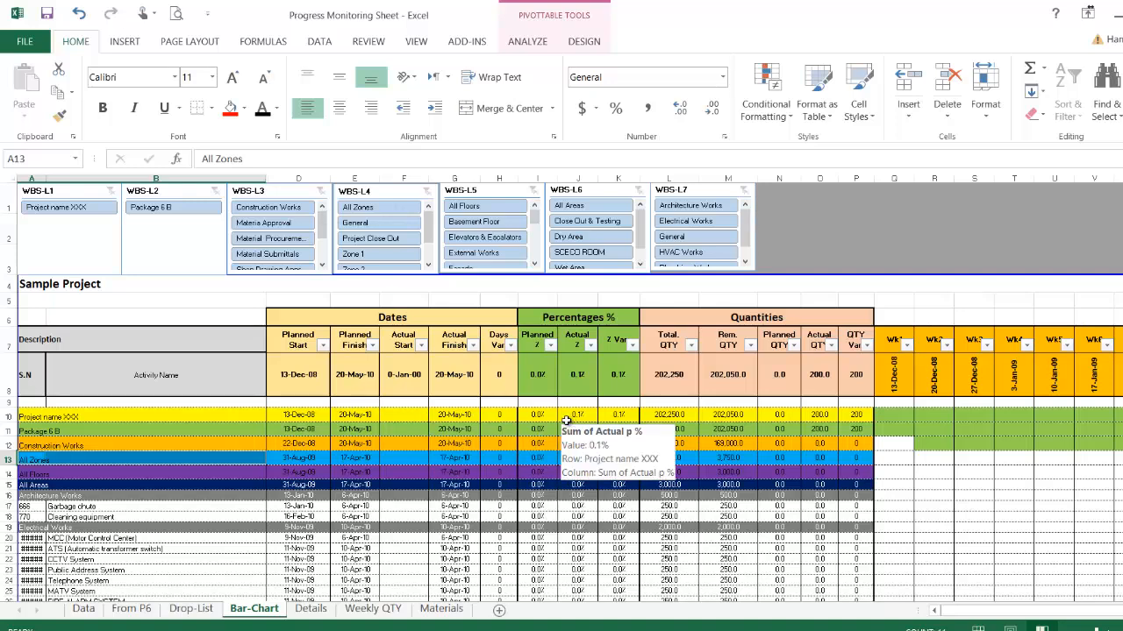
mouse_move(565, 382)
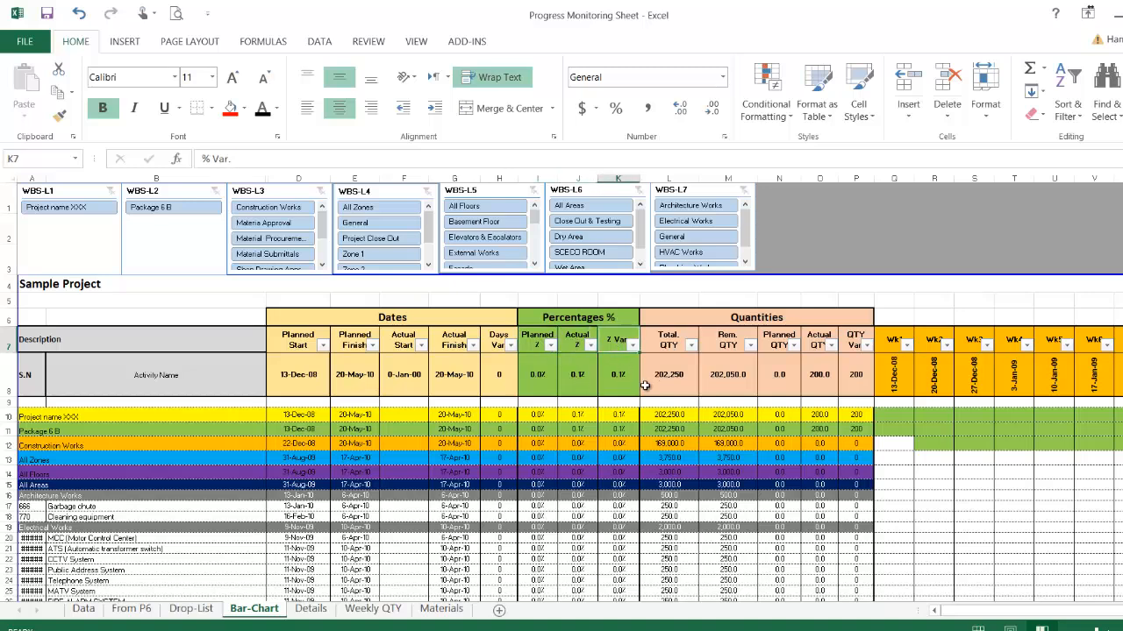
mouse_move(660, 401)
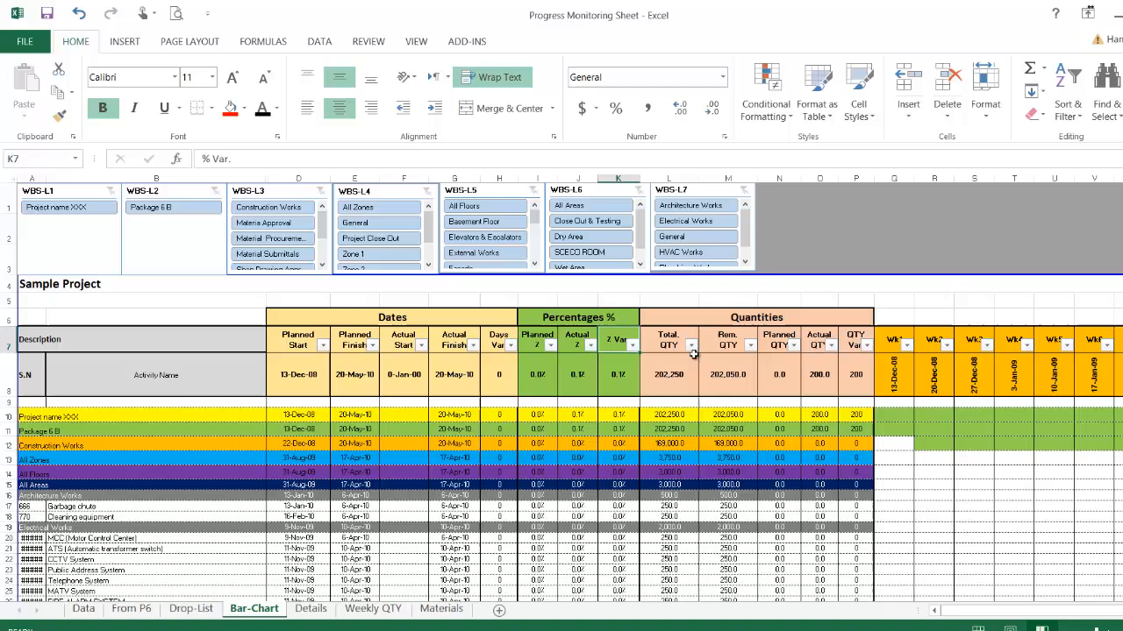
left_click(728, 374)
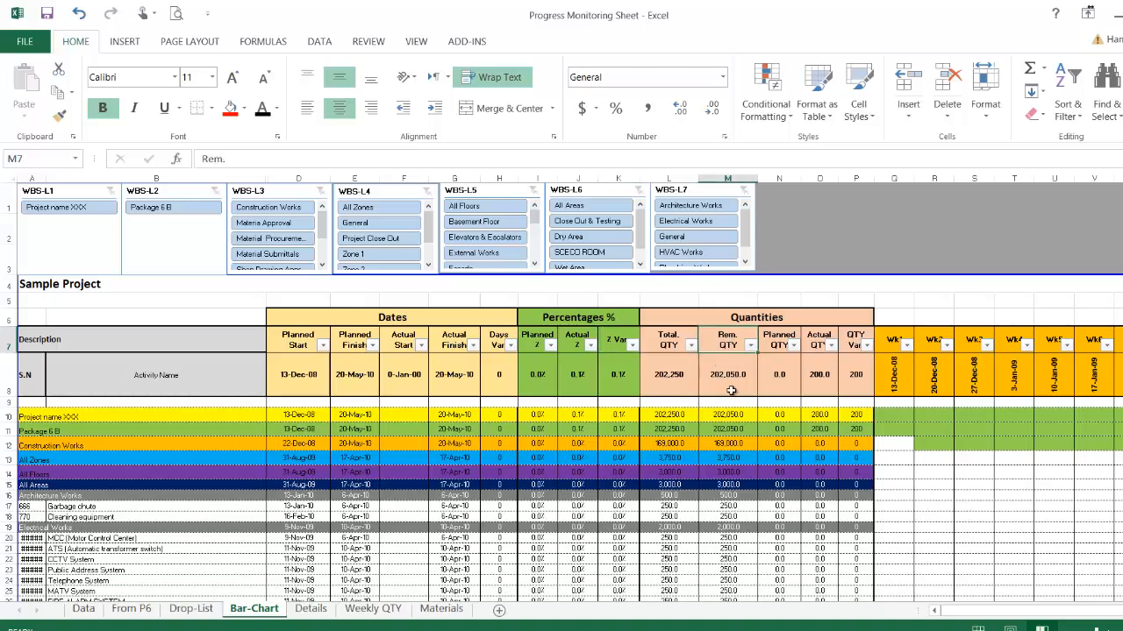
mouse_move(767, 366)
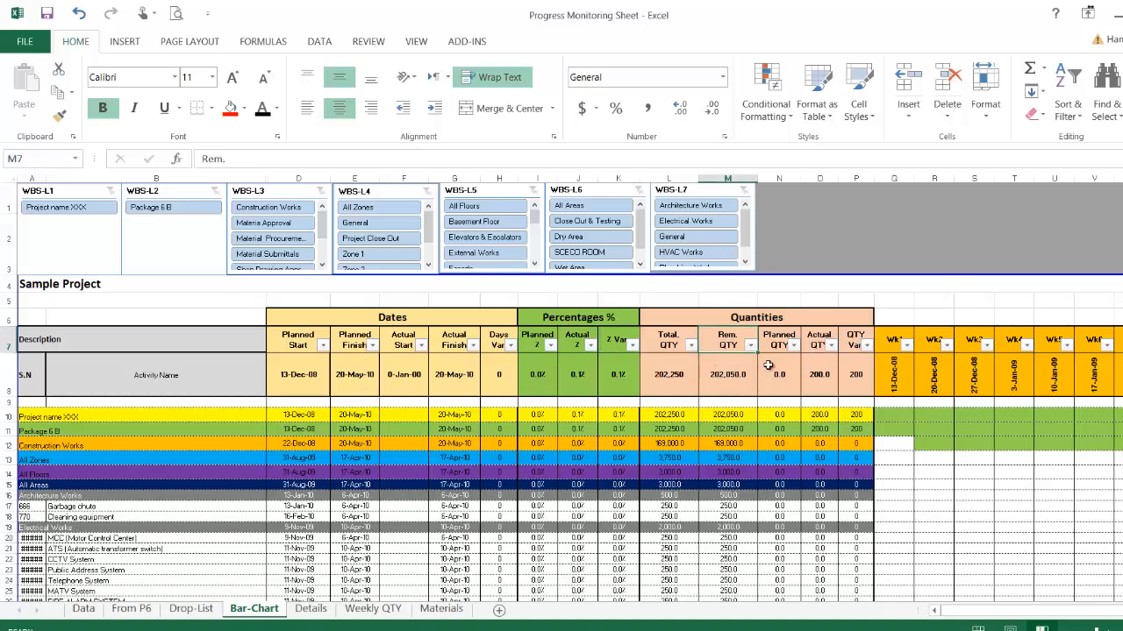
left_click(819, 338)
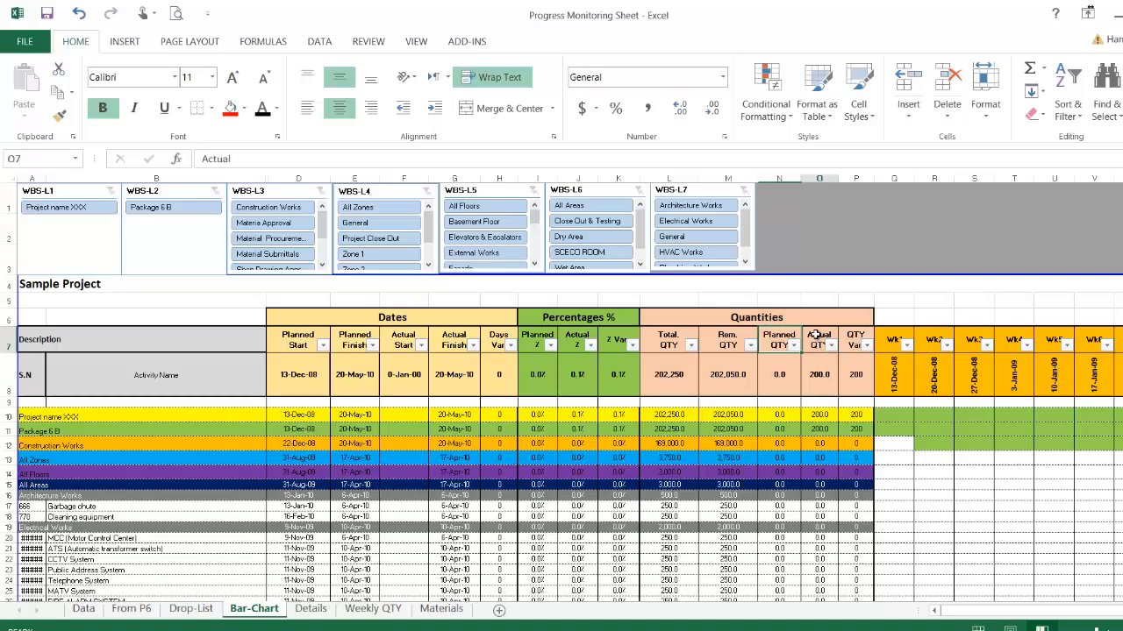
left_click(855, 340)
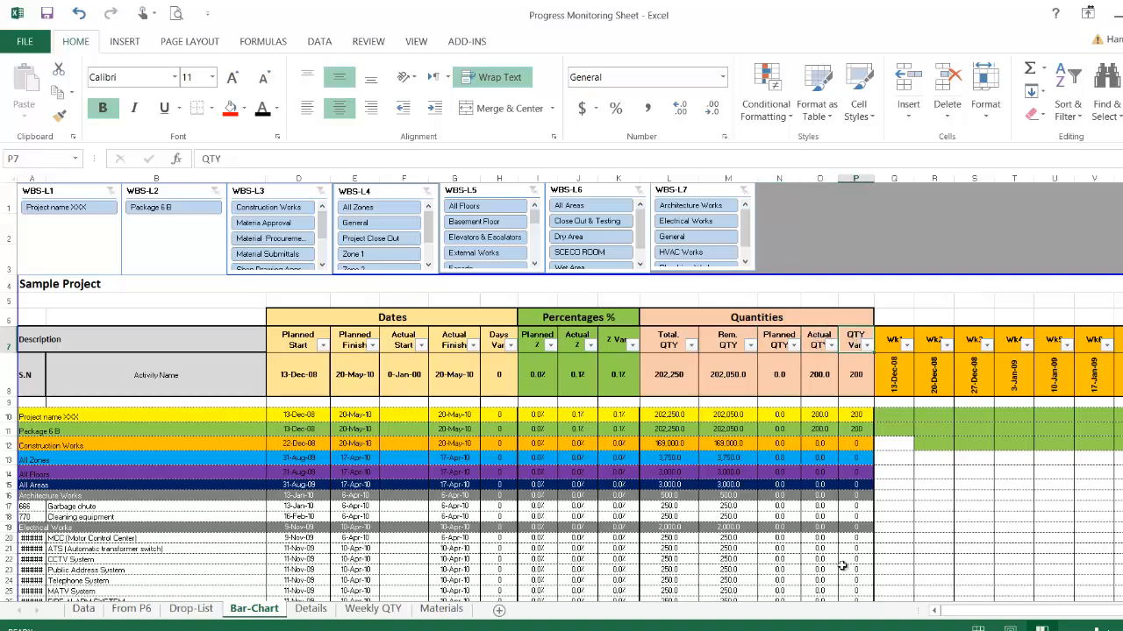
scroll("right", 3)
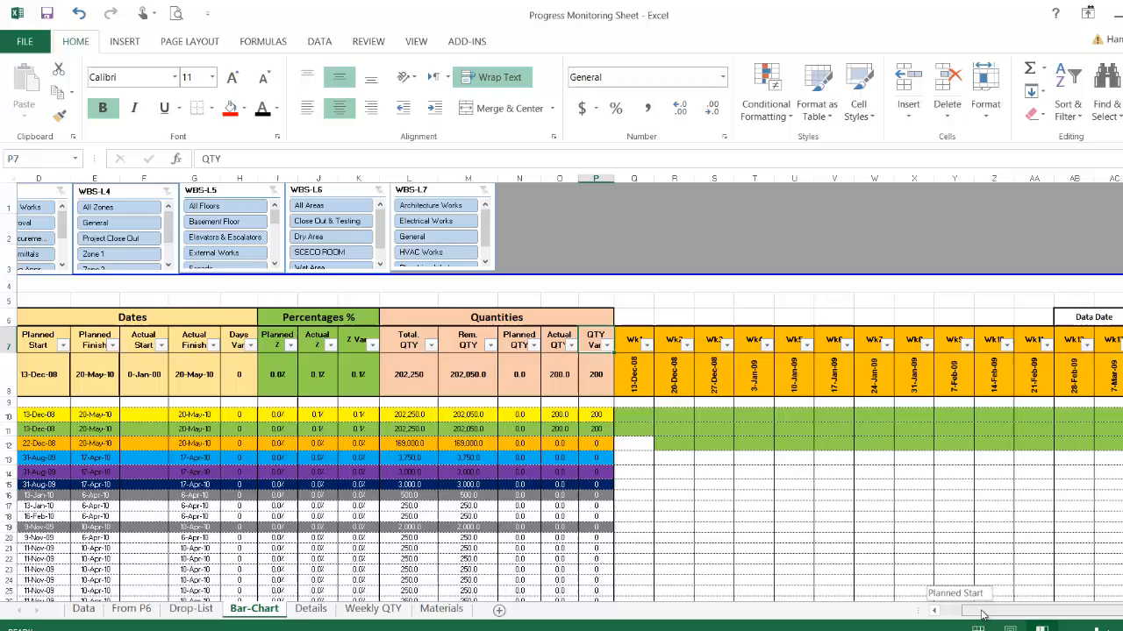
scroll("down", 3)
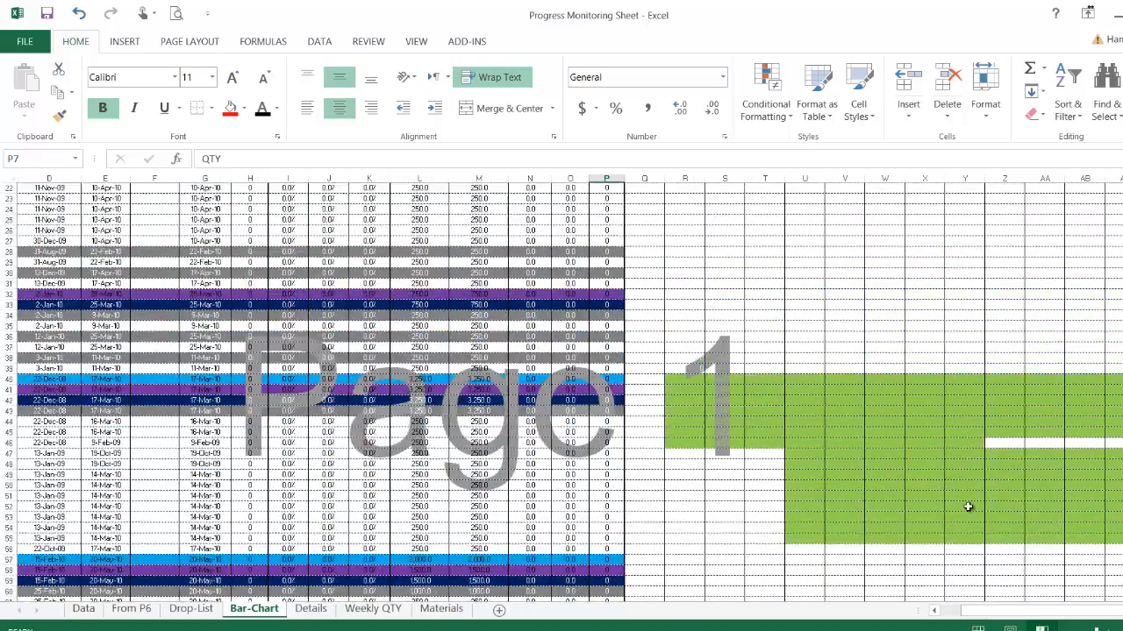
scroll("up", 3)
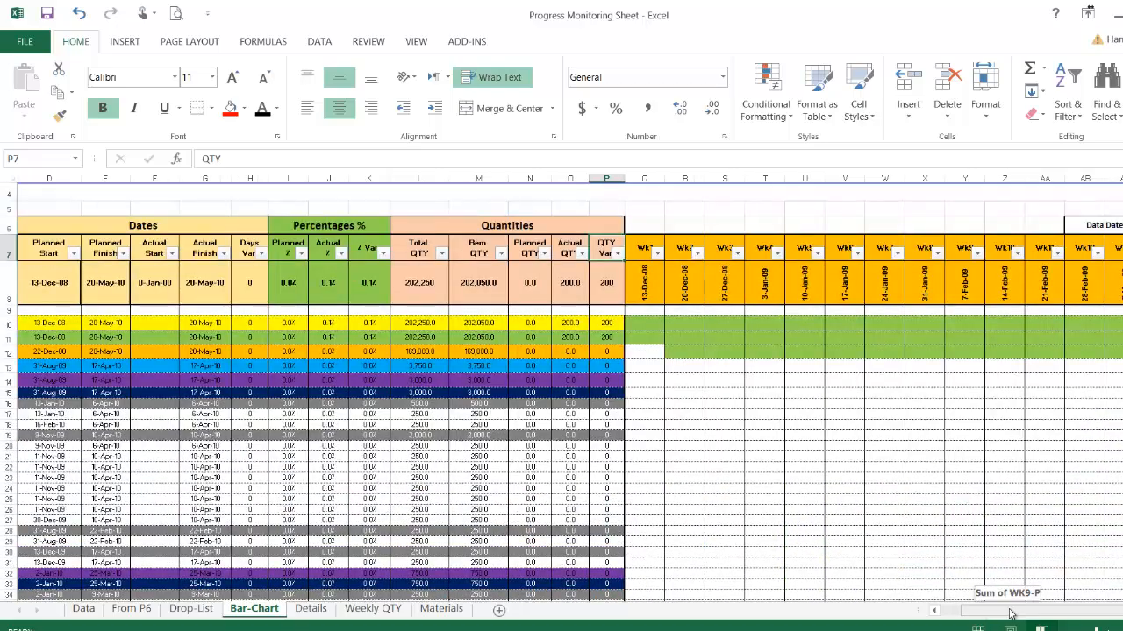
scroll("left", 3)
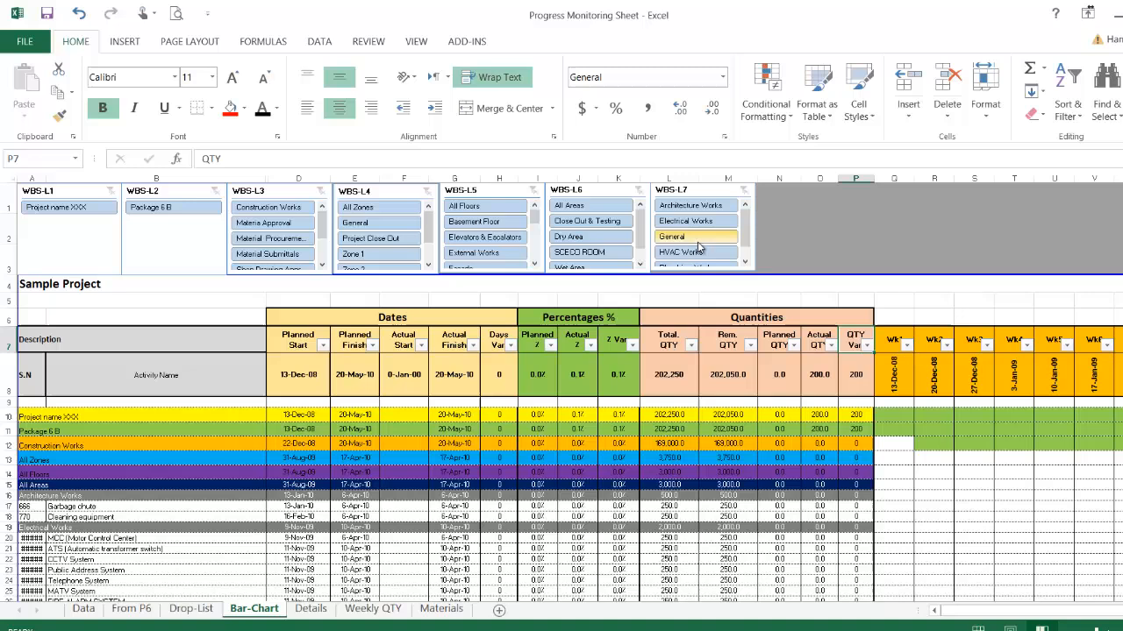
left_click(694, 220)
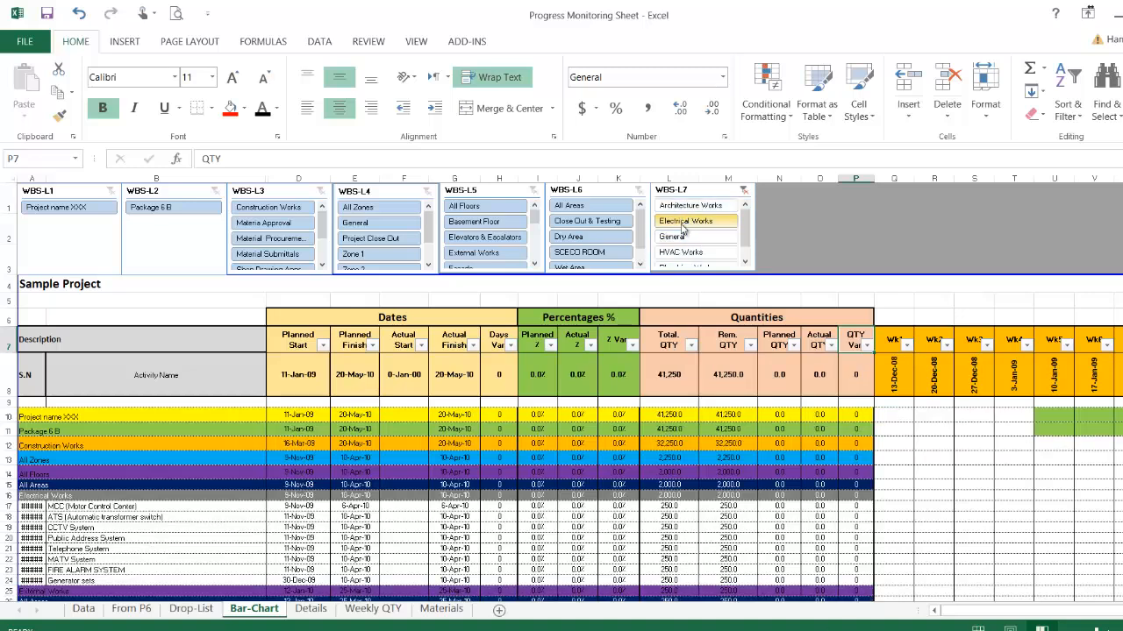
mouse_move(695, 237)
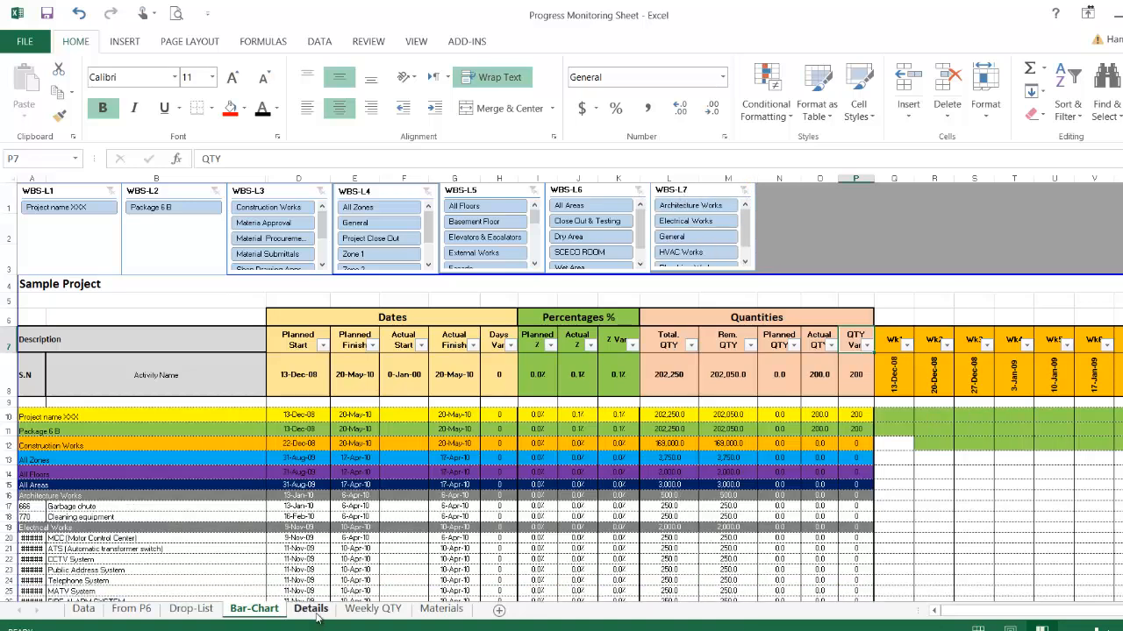
left_click(311, 609)
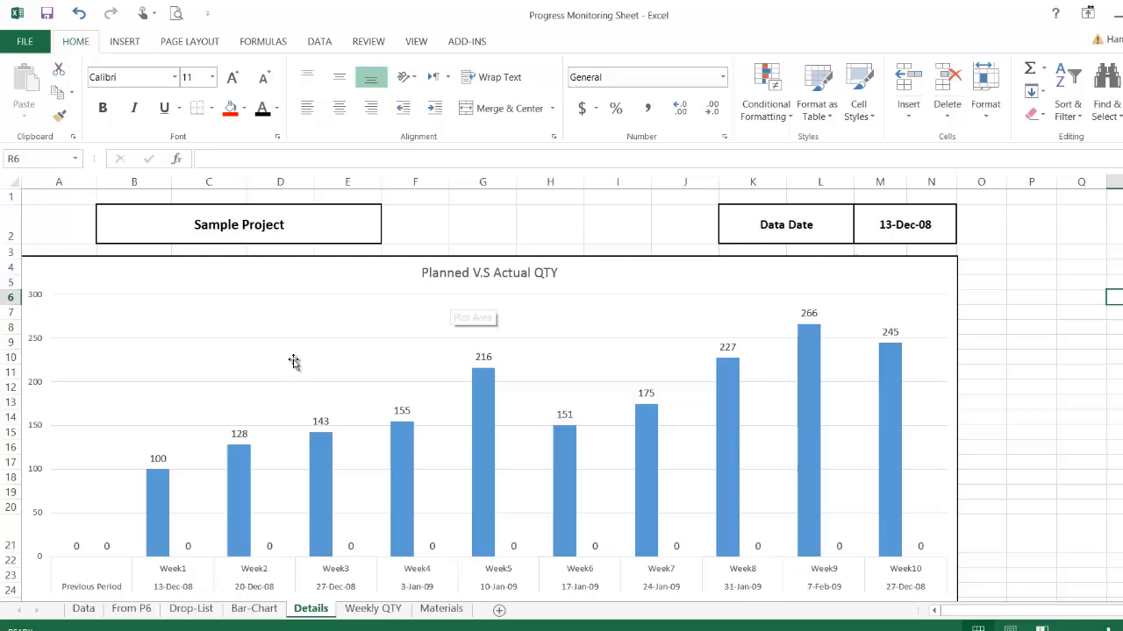
mouse_move(100, 564)
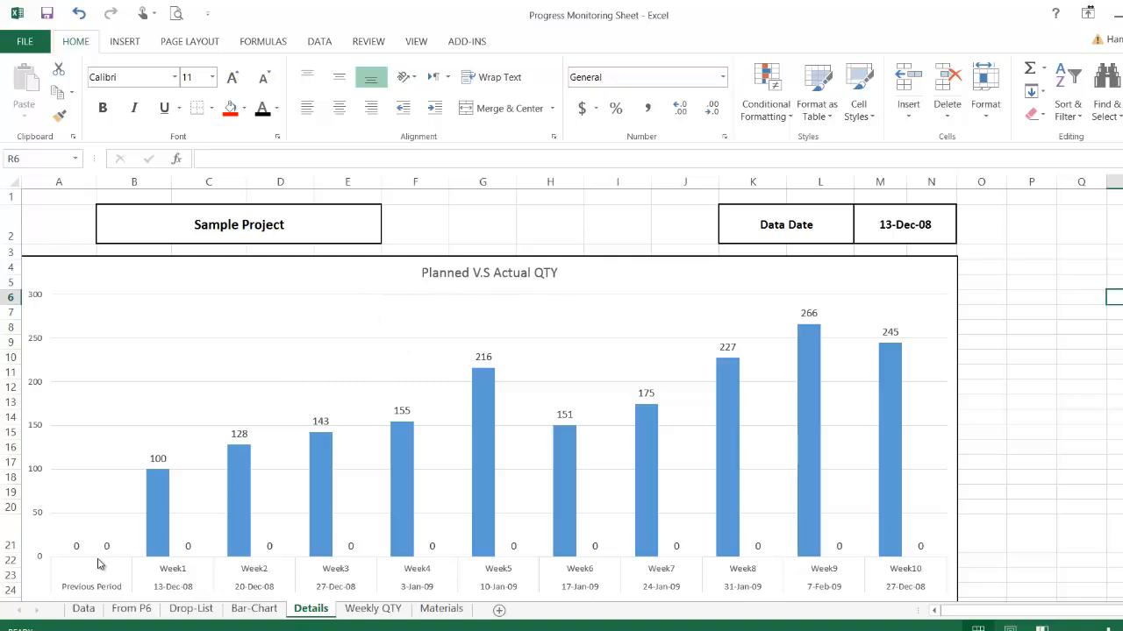
mouse_move(941, 468)
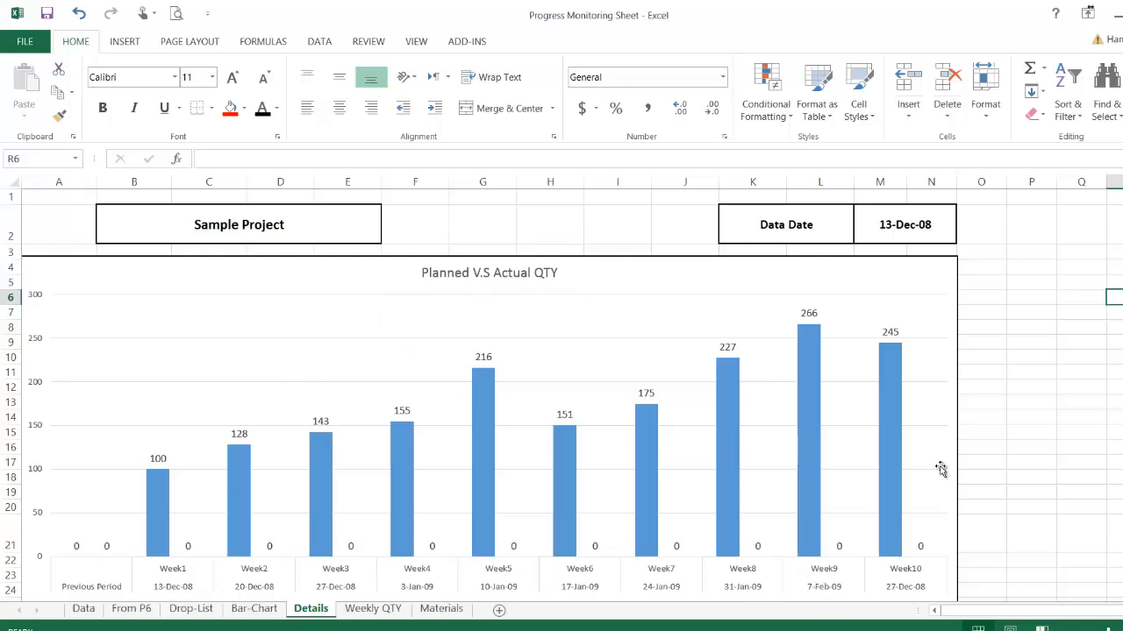
scroll("down", 3)
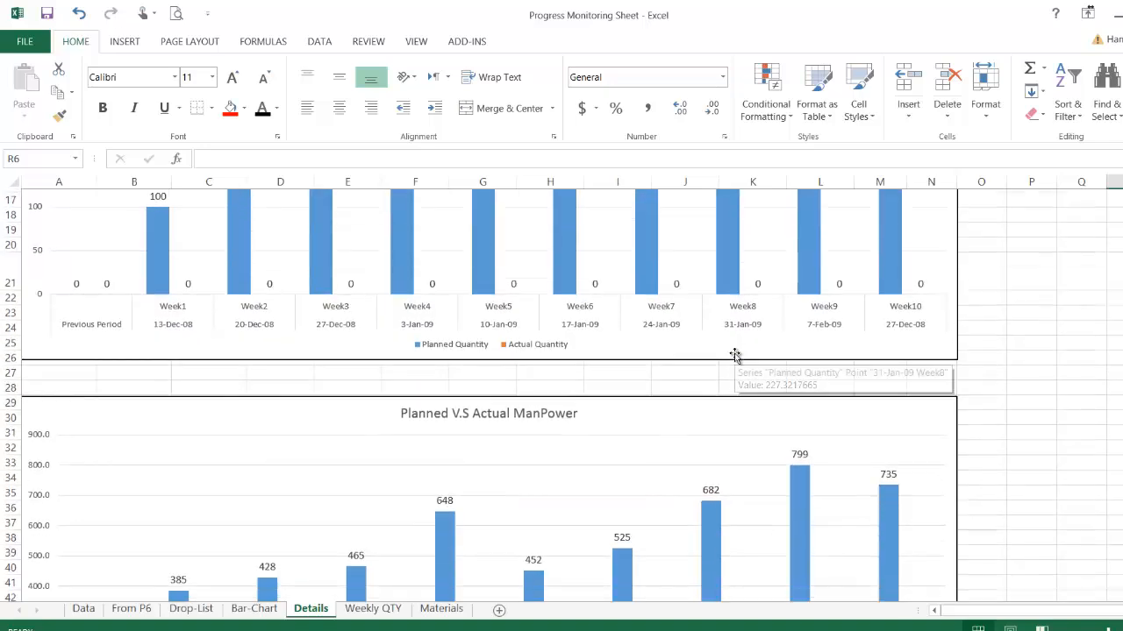
scroll("down", 3)
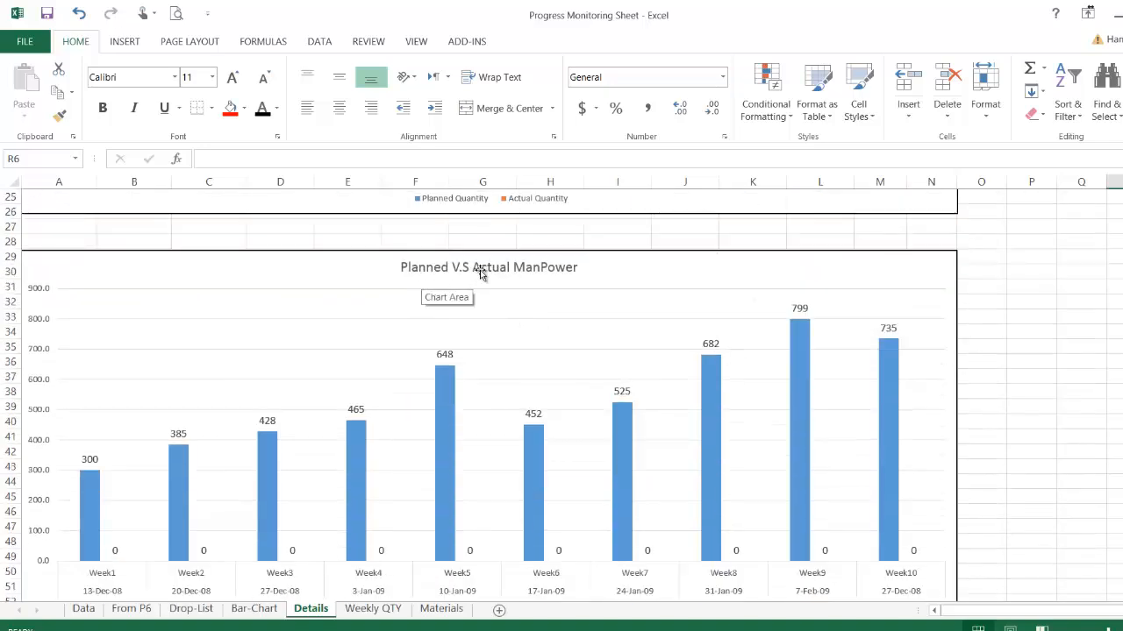
scroll("down", 3)
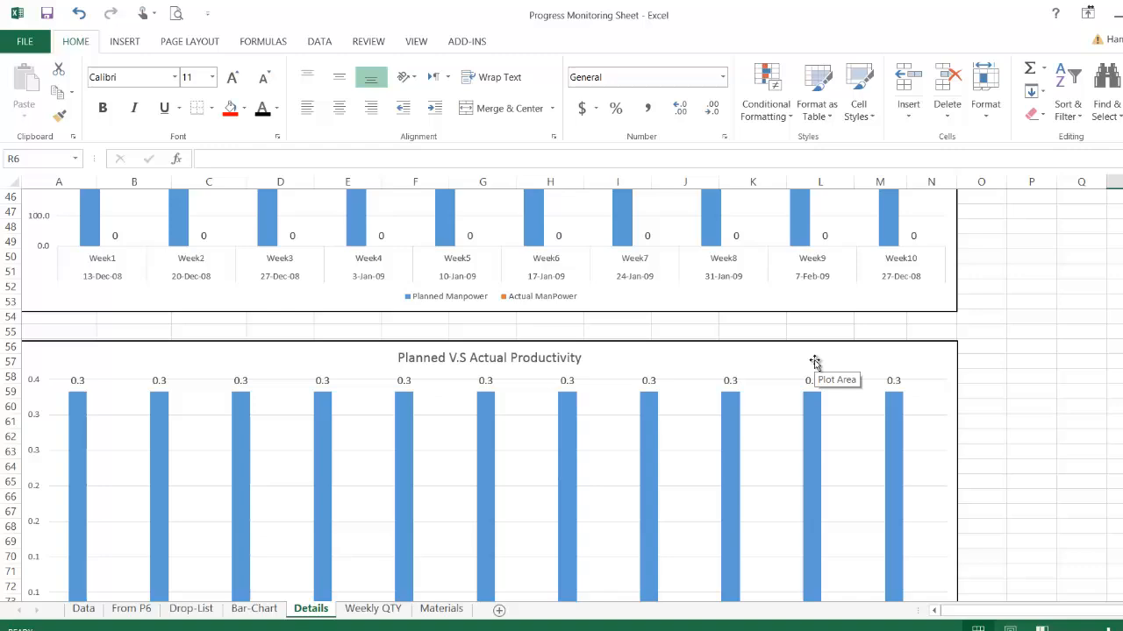
scroll("down", 3)
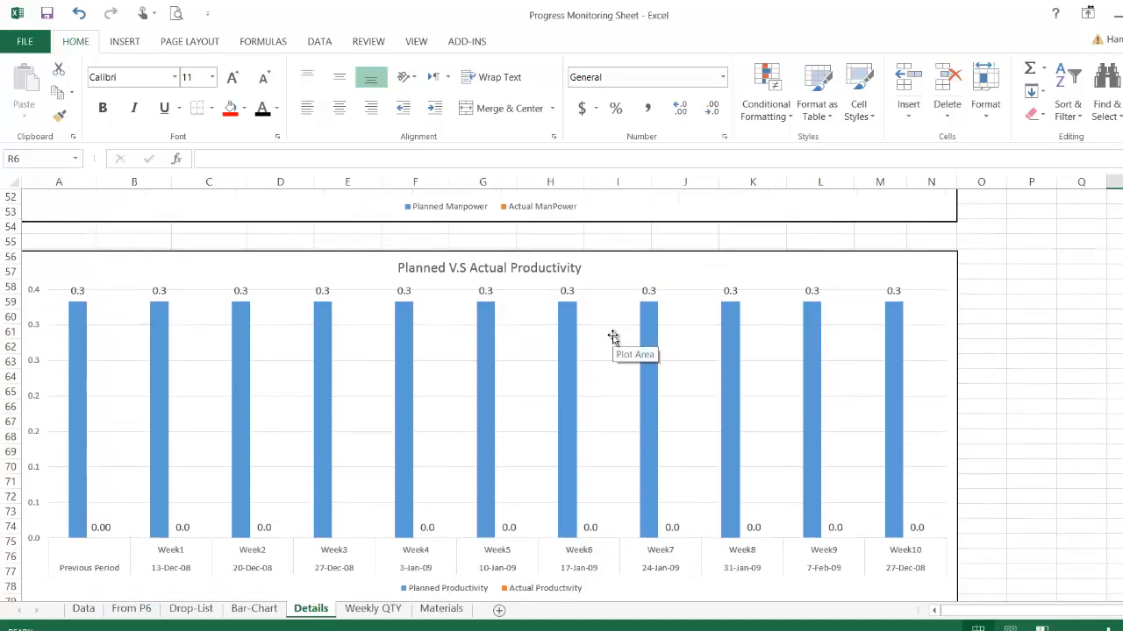
mouse_move(610, 330)
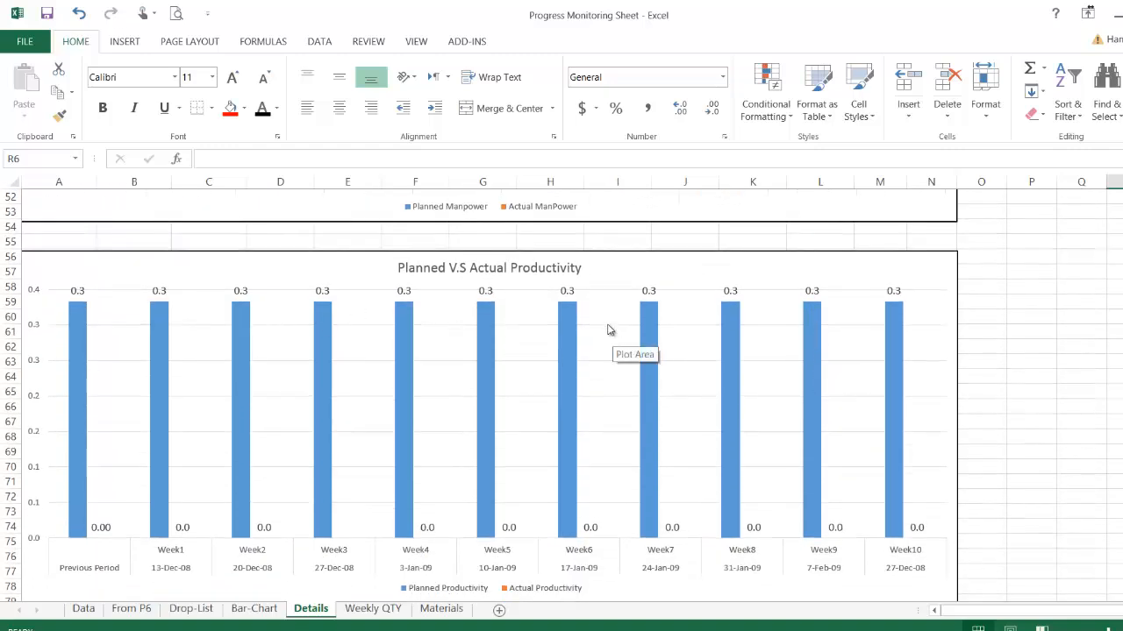
mouse_move(255, 360)
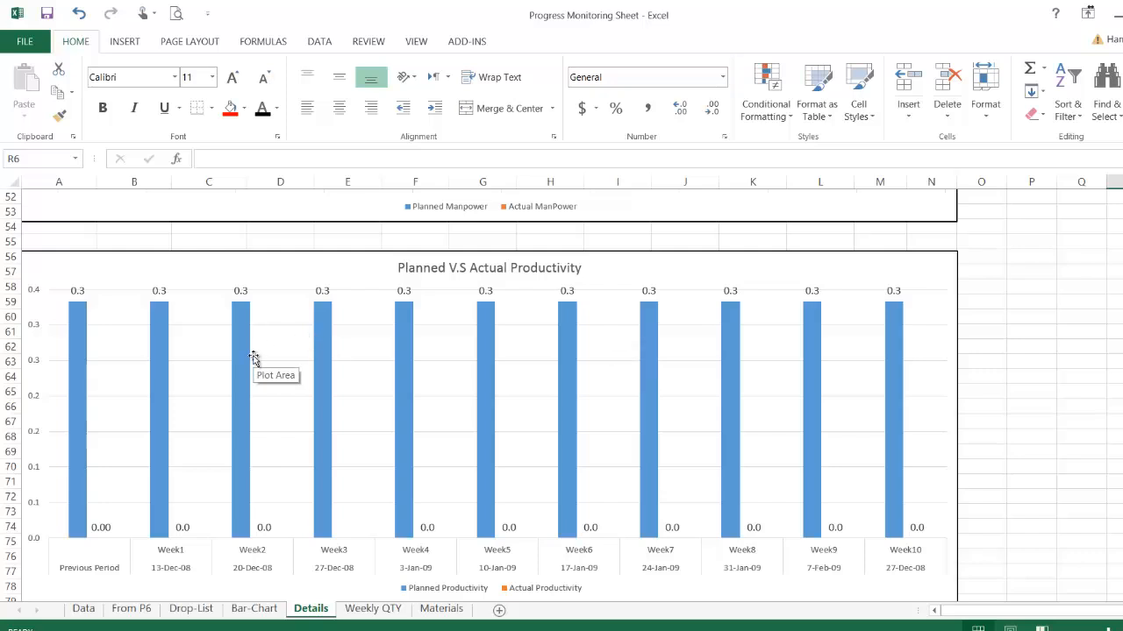
mouse_move(590, 351)
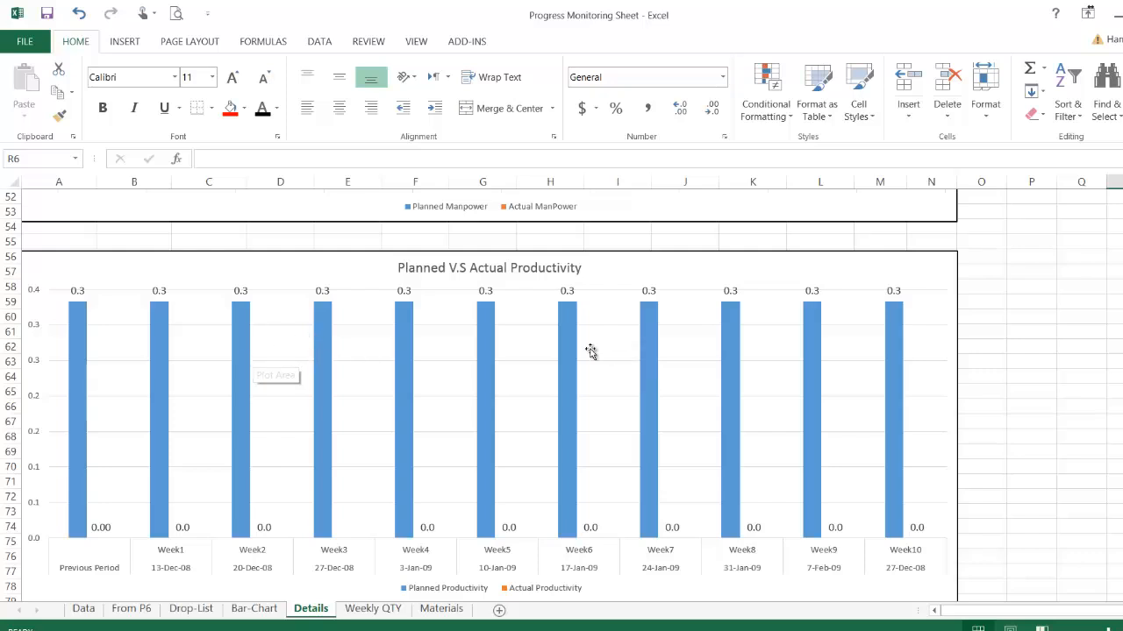
mouse_move(590, 351)
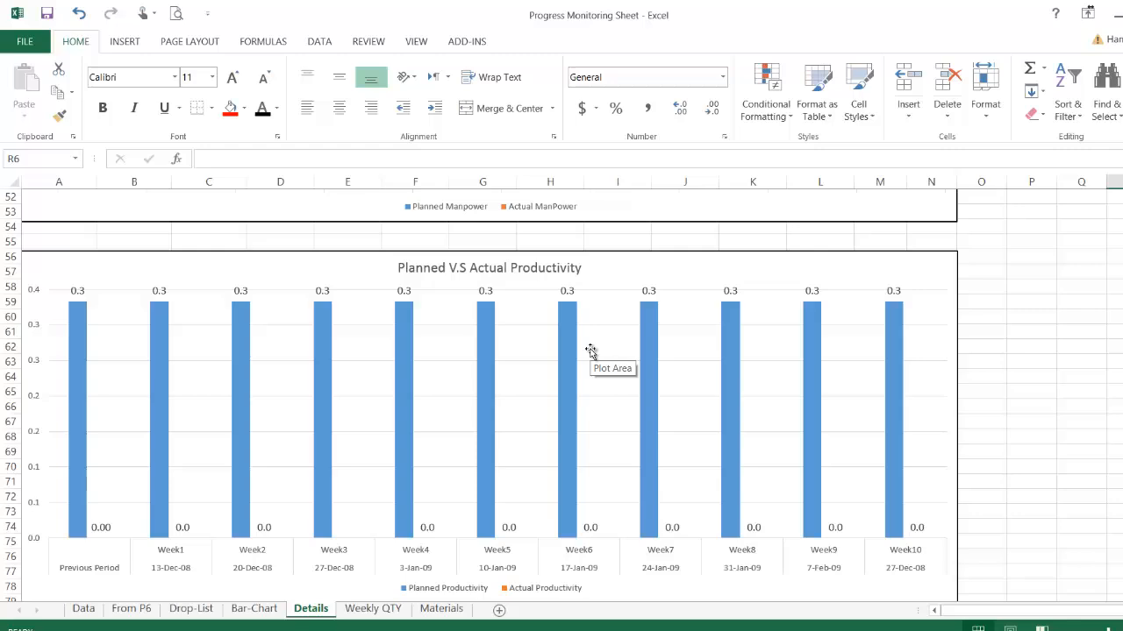
scroll("down", 3)
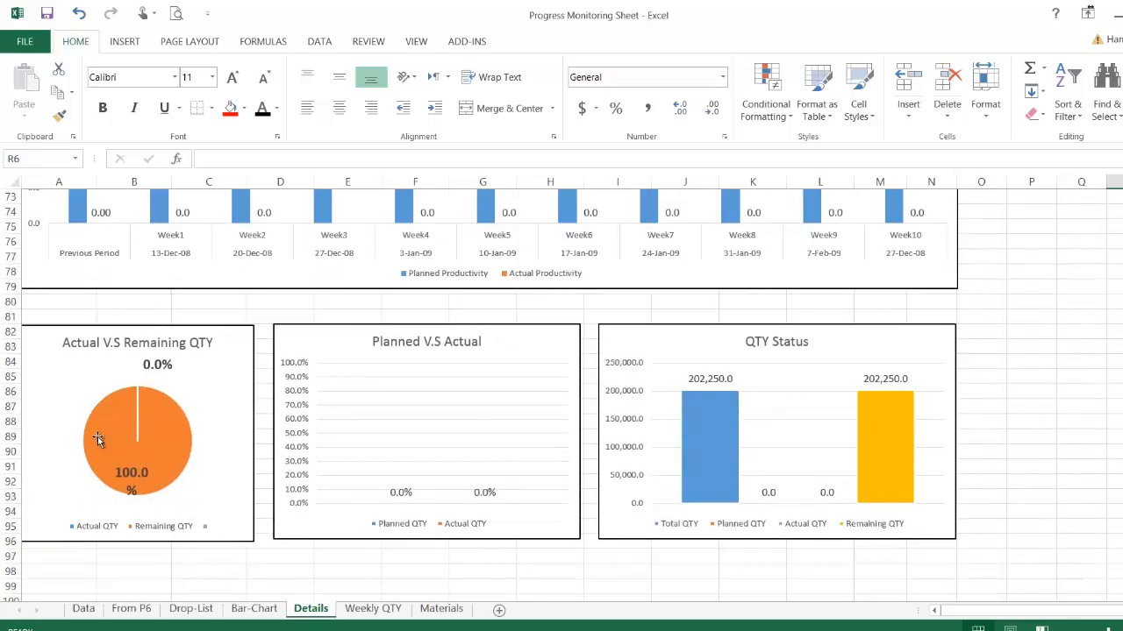
mouse_move(810, 397)
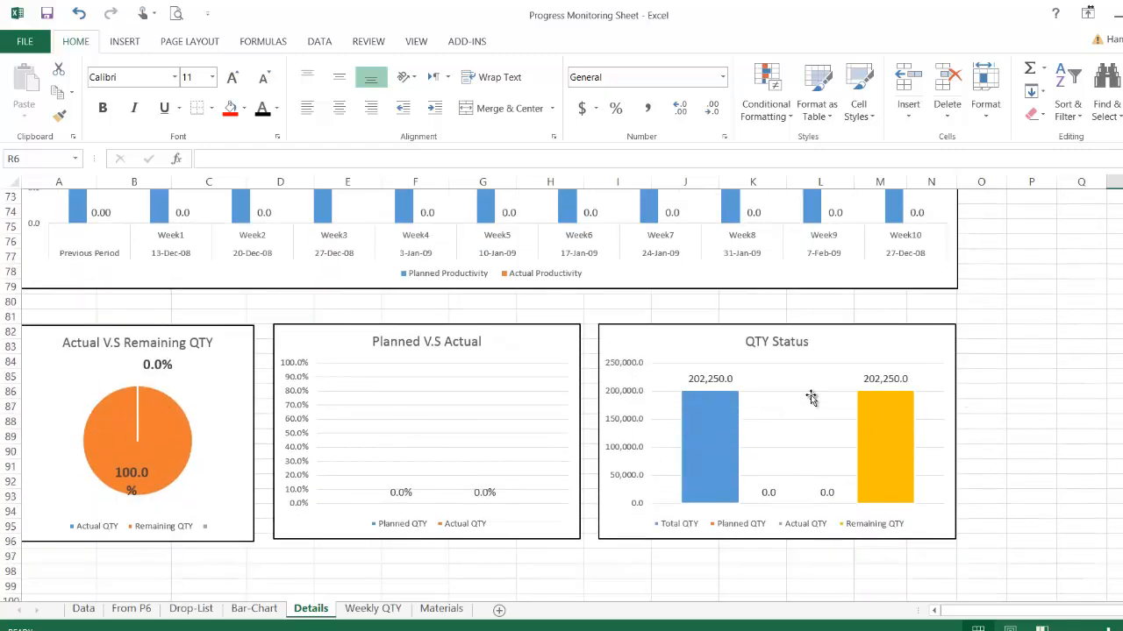
mouse_move(214, 384)
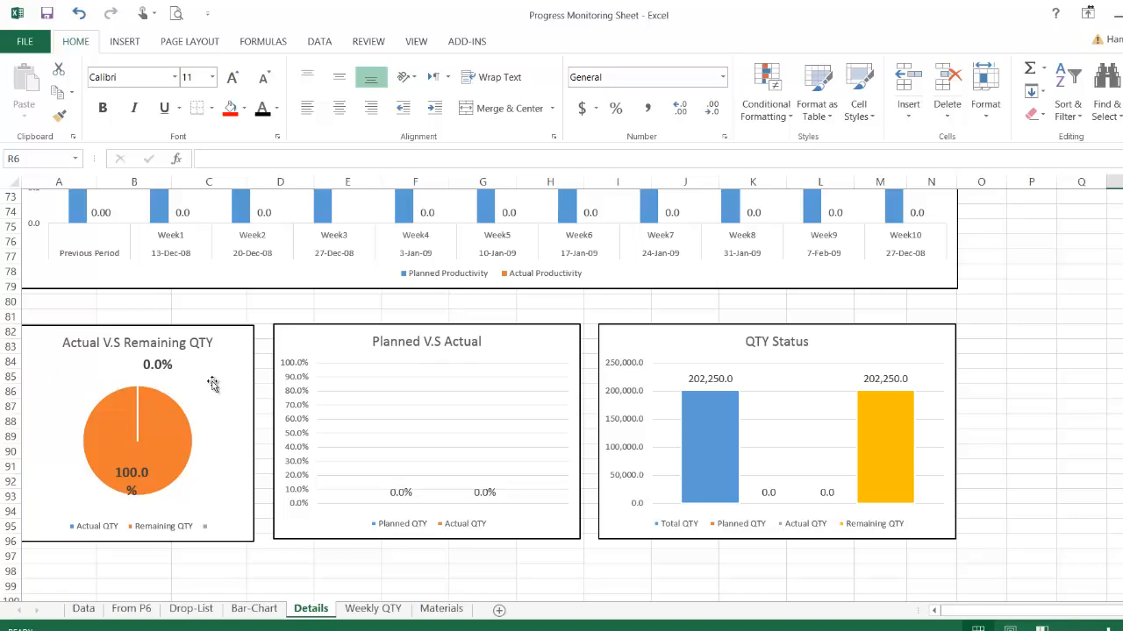
mouse_move(375, 620)
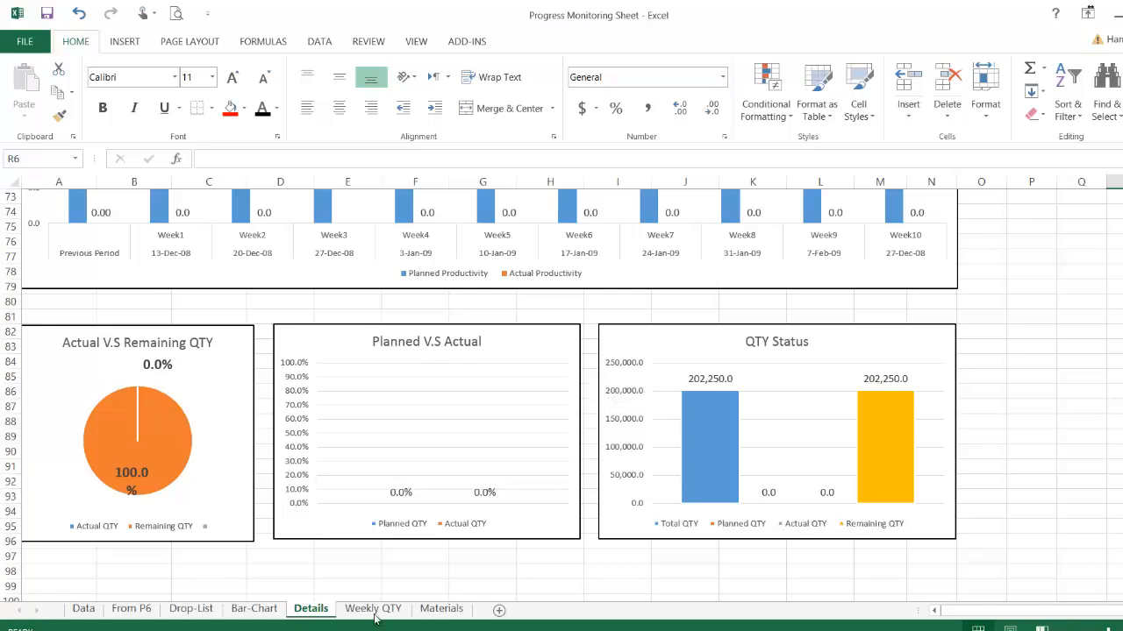
Show the Weekly QTY sheet with the Wood Cladding Schedule (202,250 total, 202,050 remaining)
left_click(373, 609)
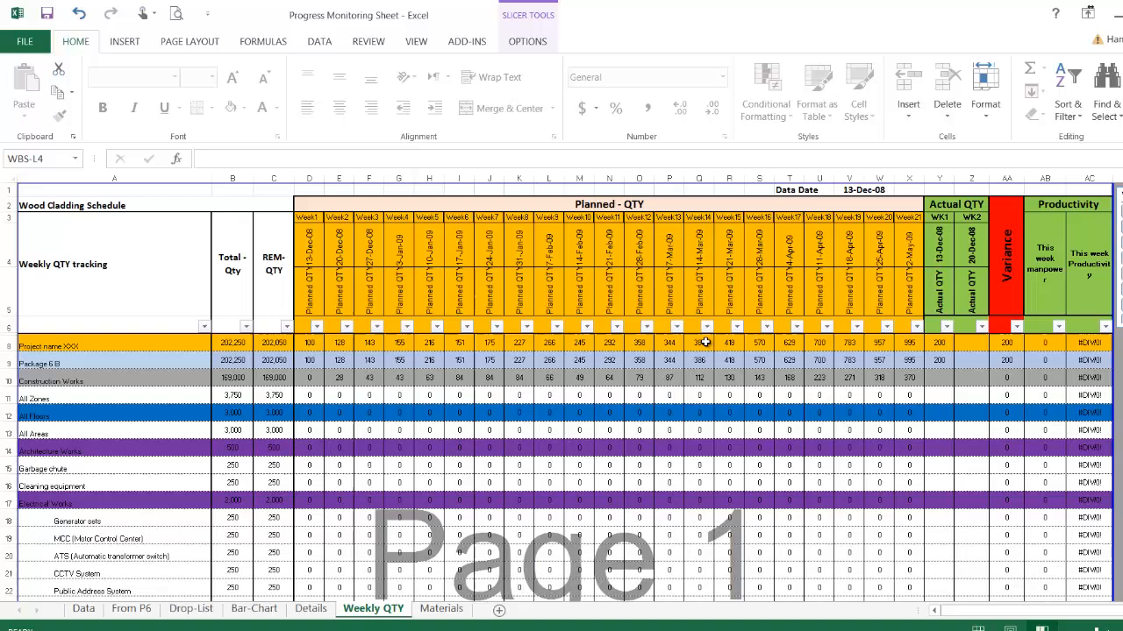
mouse_move(965, 287)
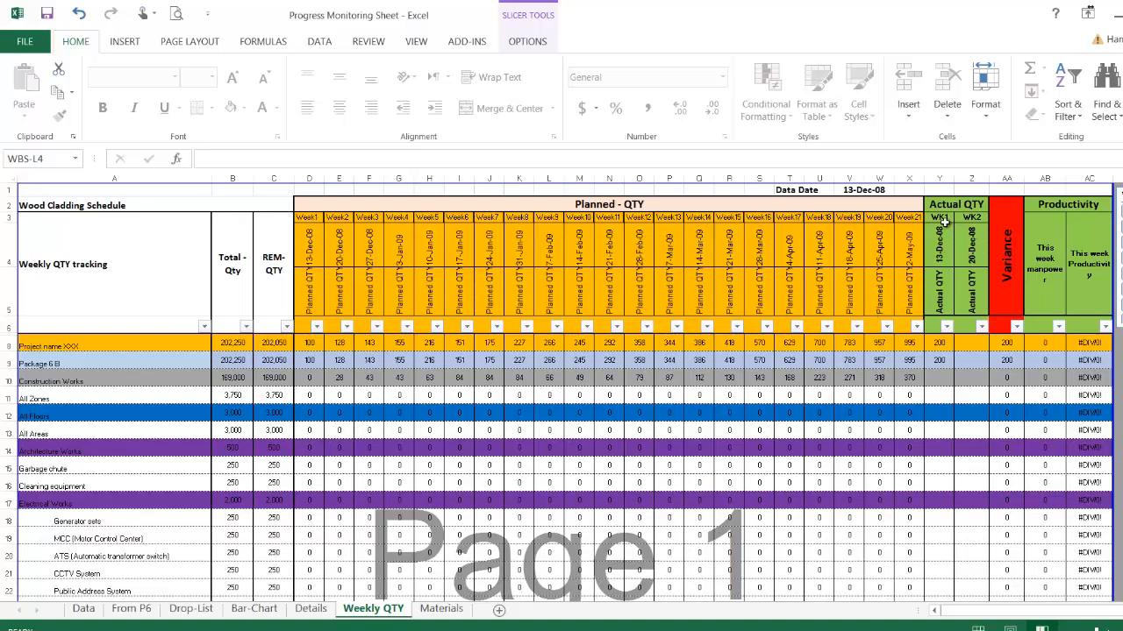
mouse_move(958, 281)
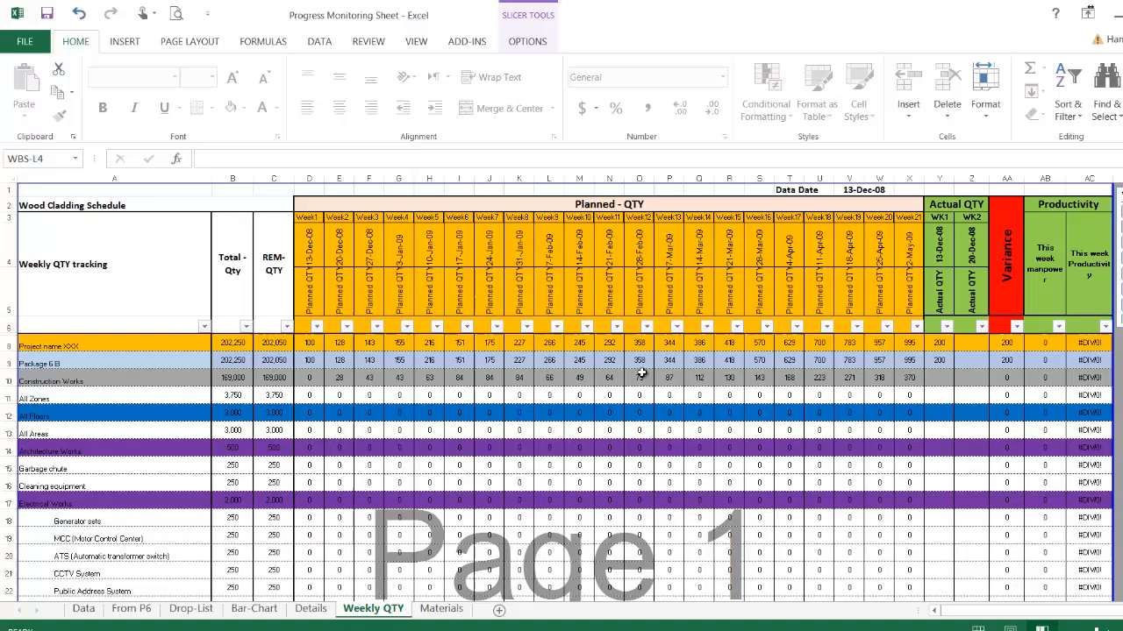
mouse_move(1044, 310)
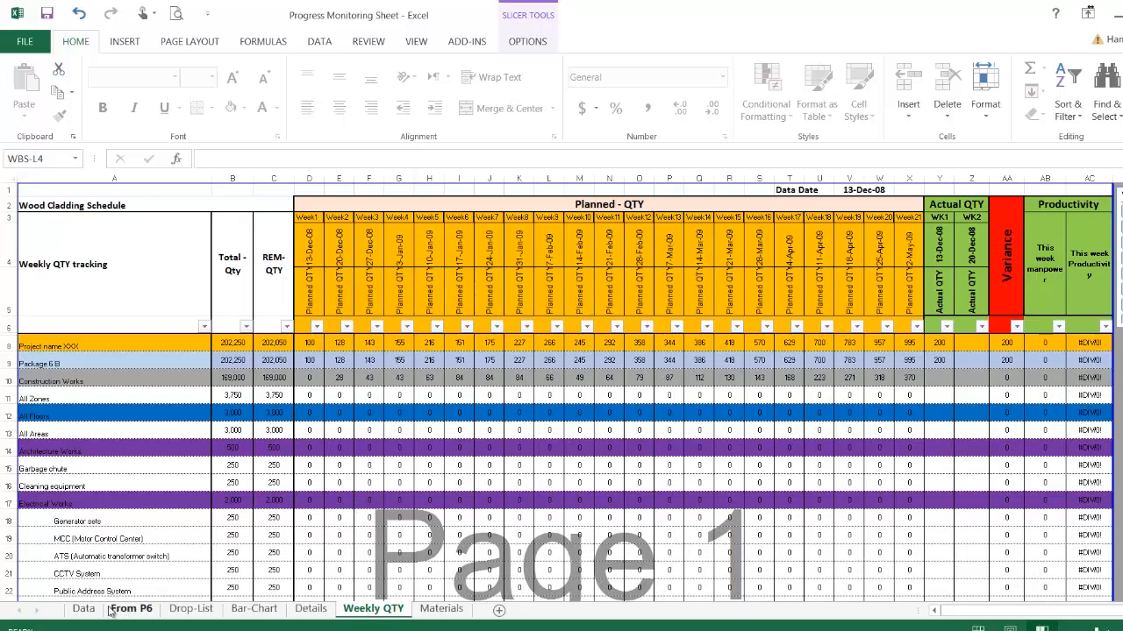
Enter row 7 week-1 actuals on the Data sheet: quantity 500, labour 100, skilled 100, manpower 200
left_click(83, 609)
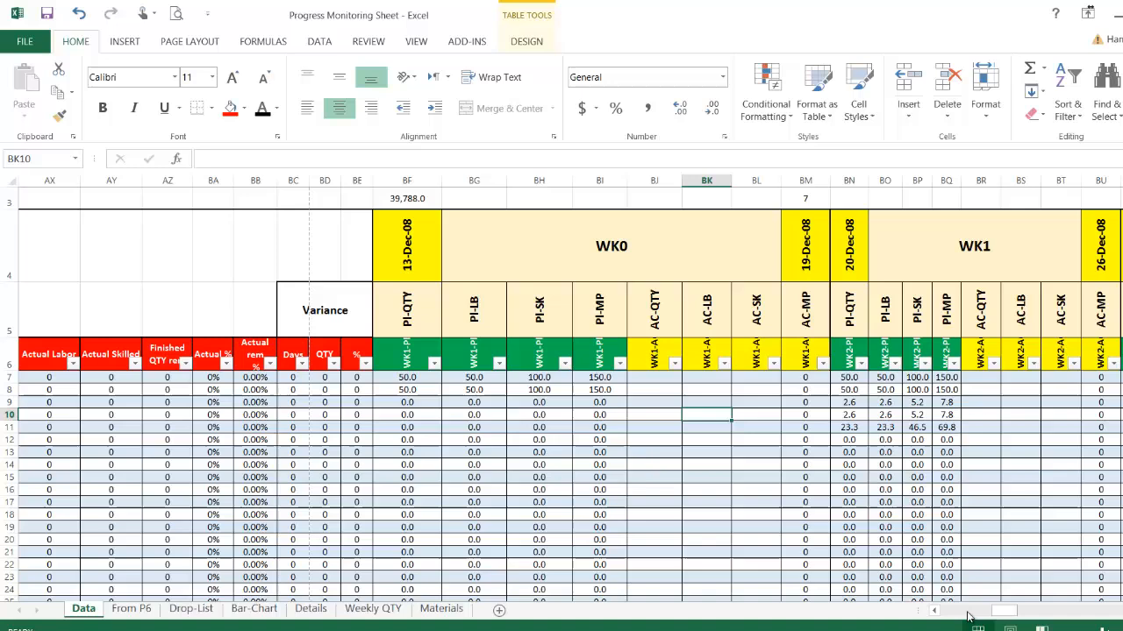
scroll("left", 3)
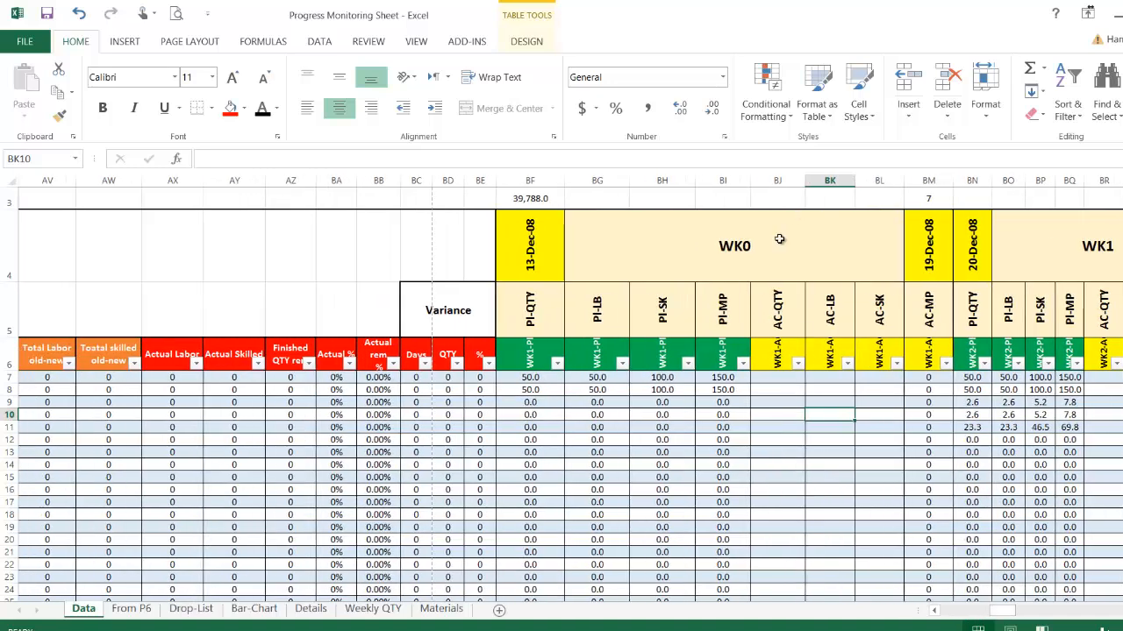
left_click(776, 377)
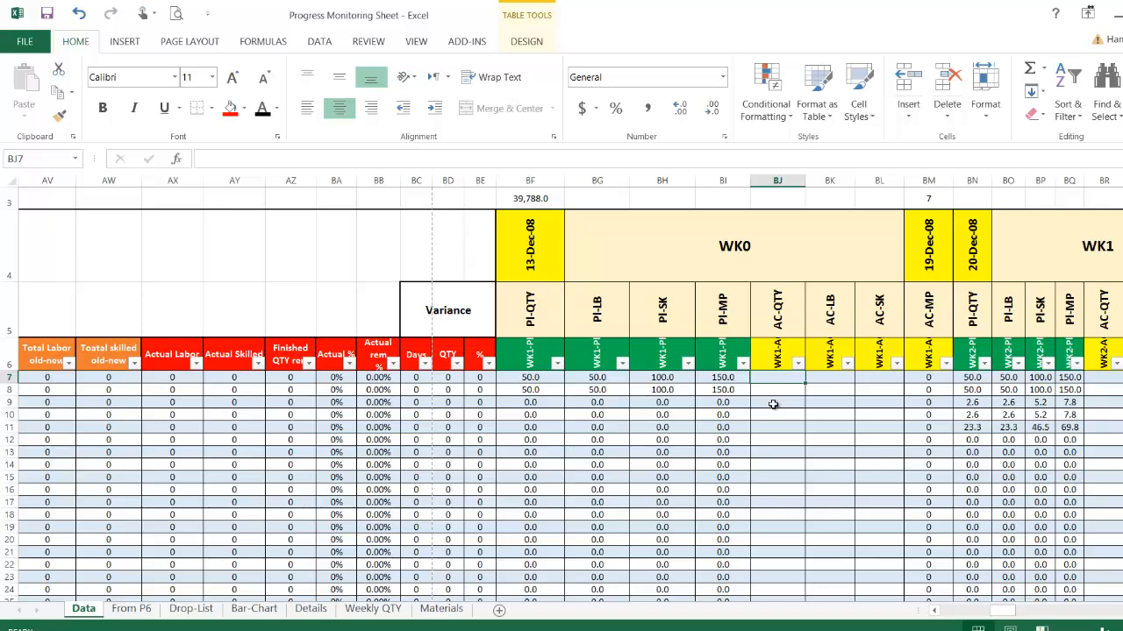
type("500")
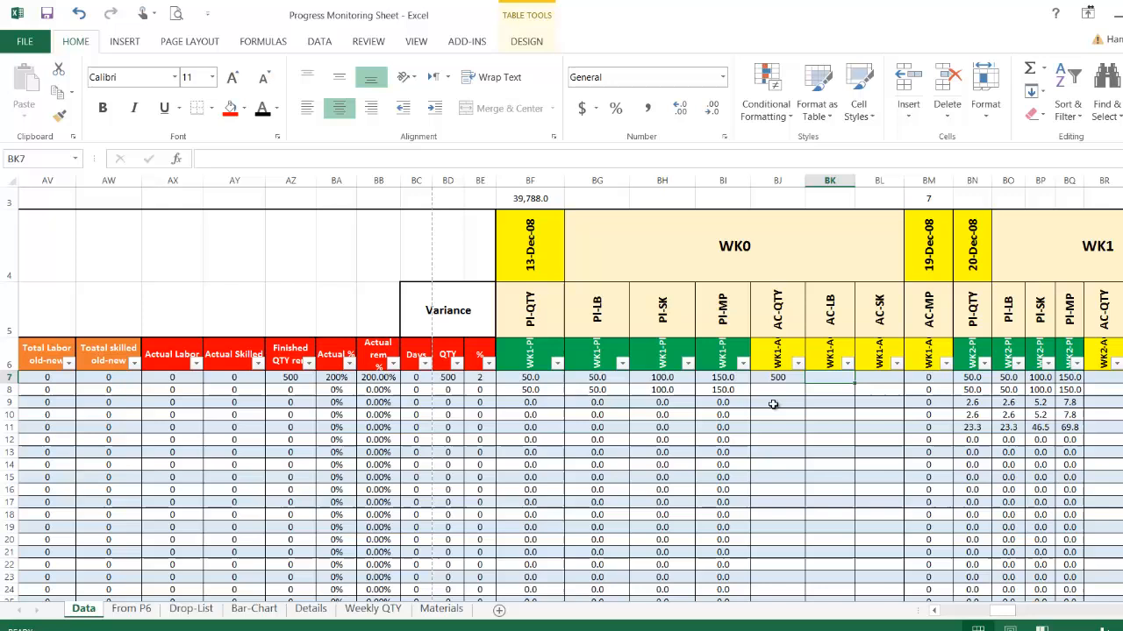
type("100")
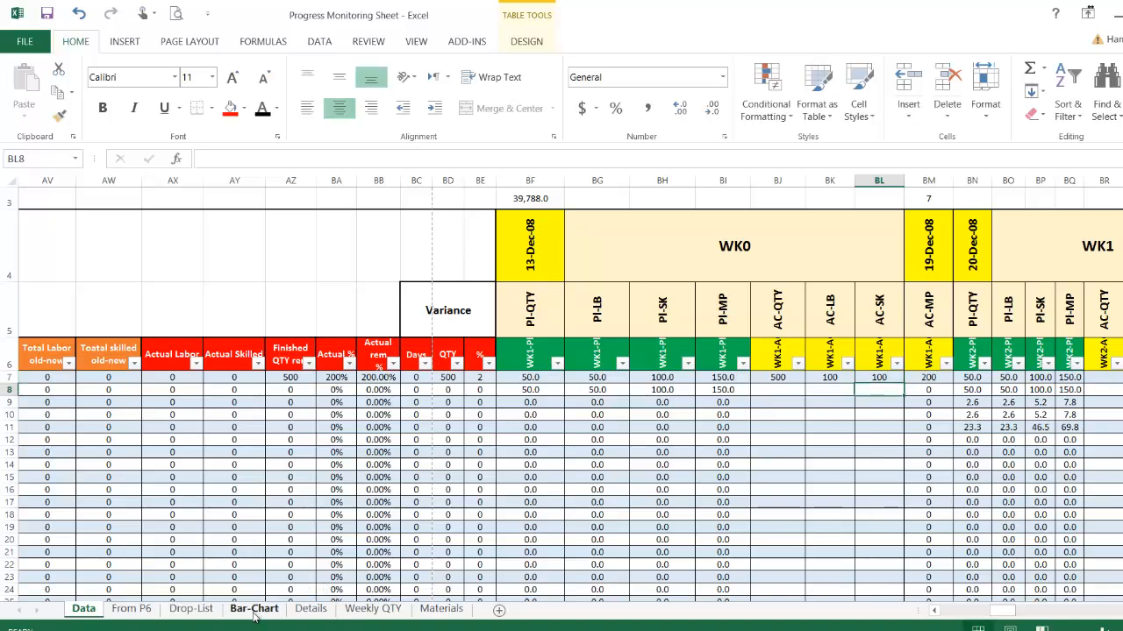
Refresh all Bar-Chart pivots to show 500 actual and 201,750 remaining, then view Details
left_click(254, 608)
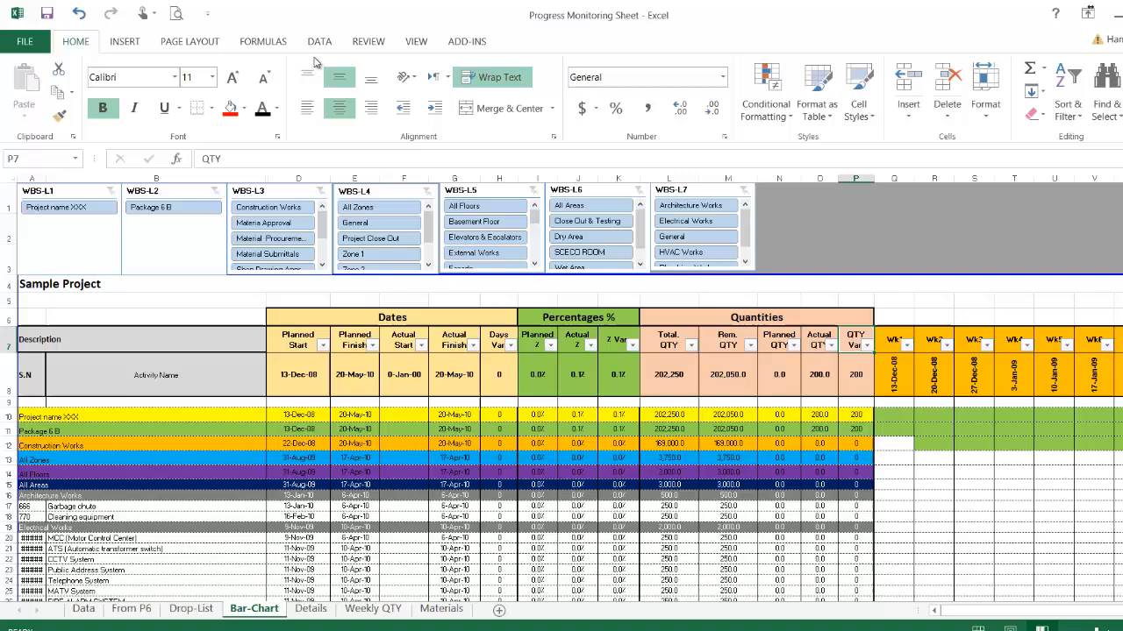
left_click(318, 41)
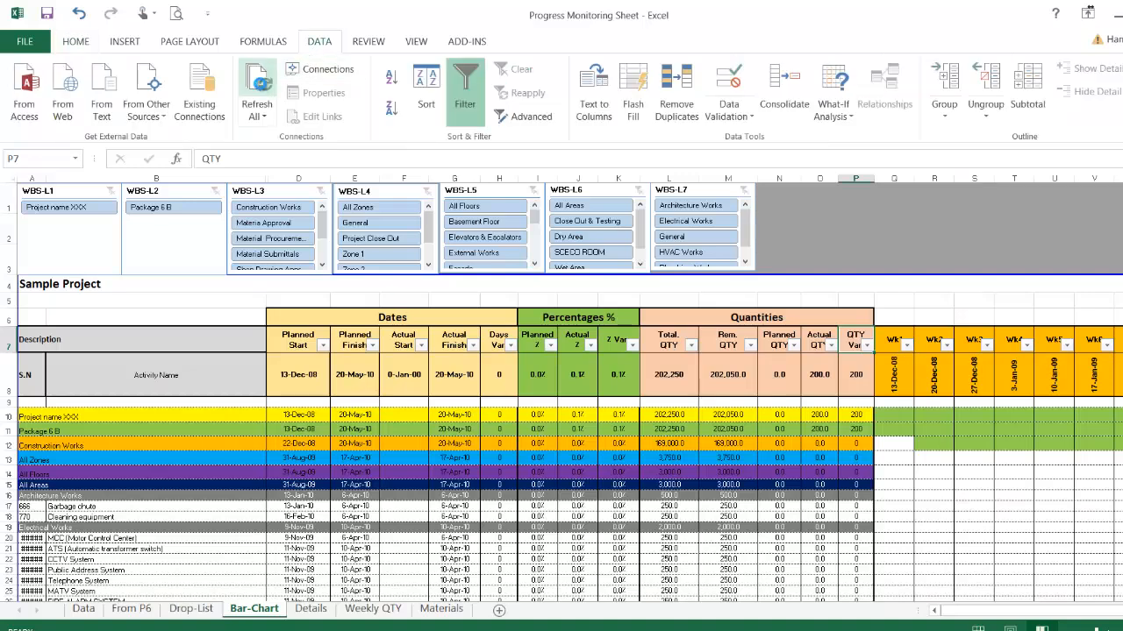
left_click(373, 254)
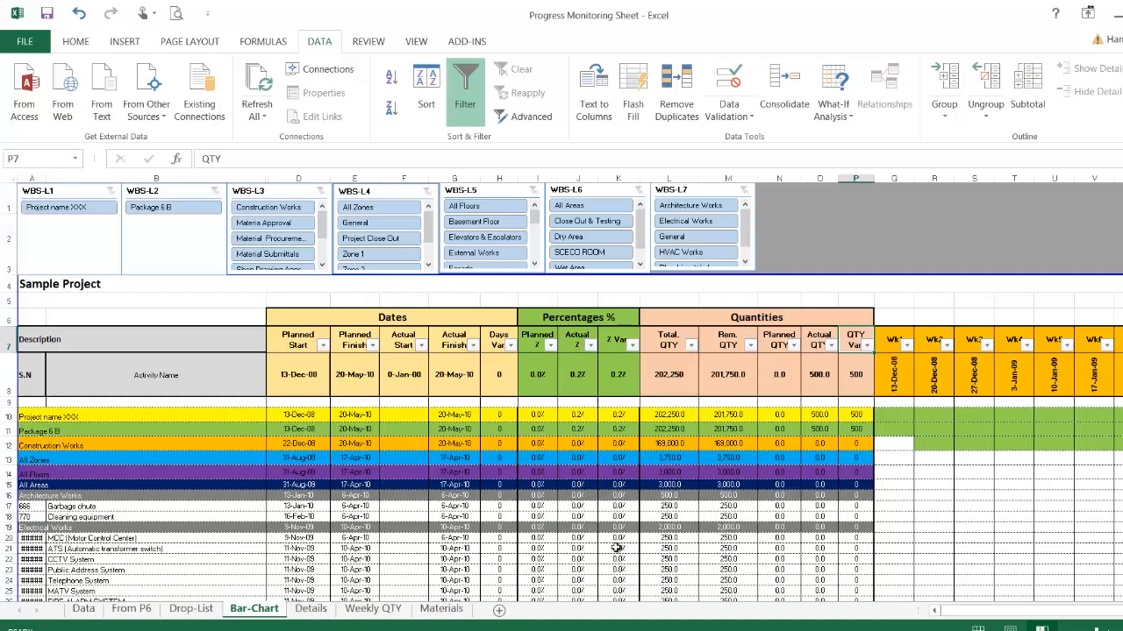
mouse_move(584, 403)
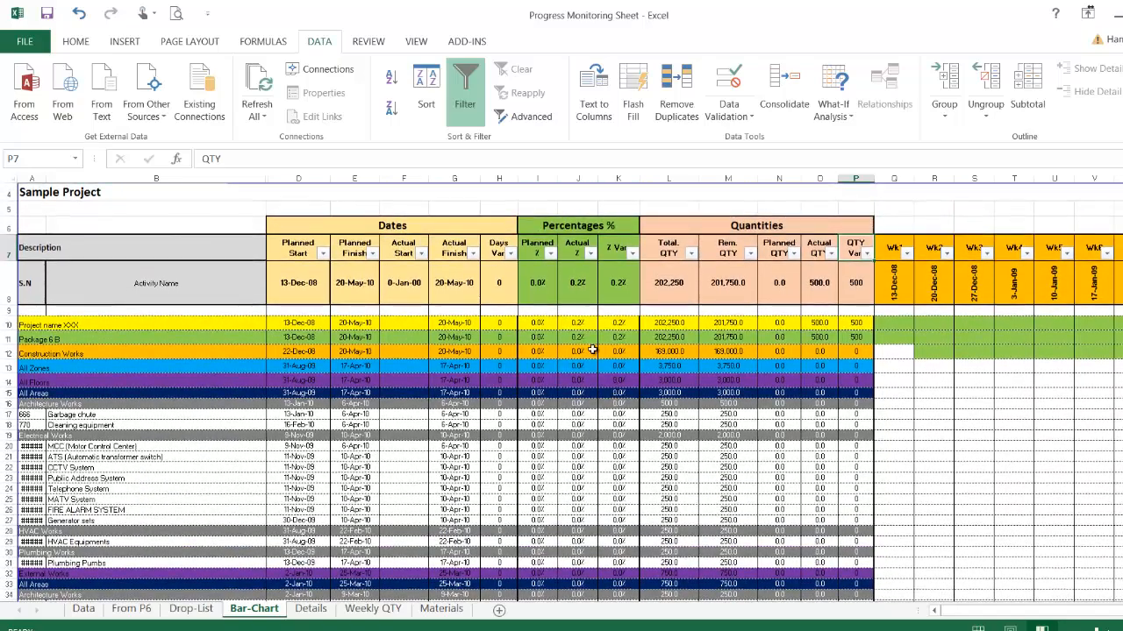
mouse_move(578, 294)
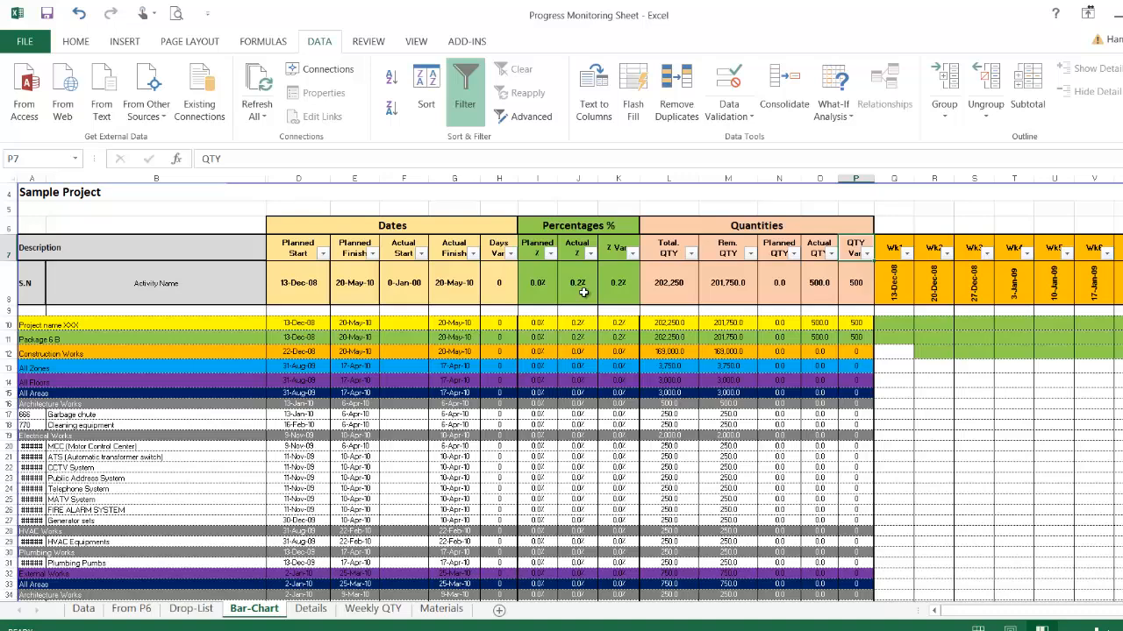
left_click(310, 608)
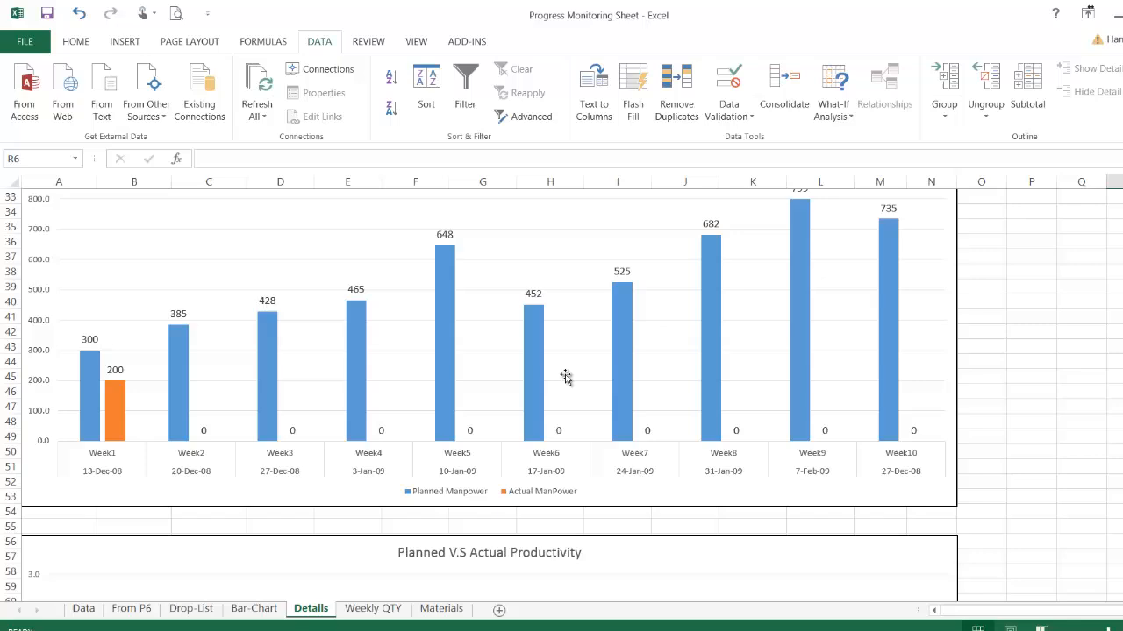
scroll("up", 3)
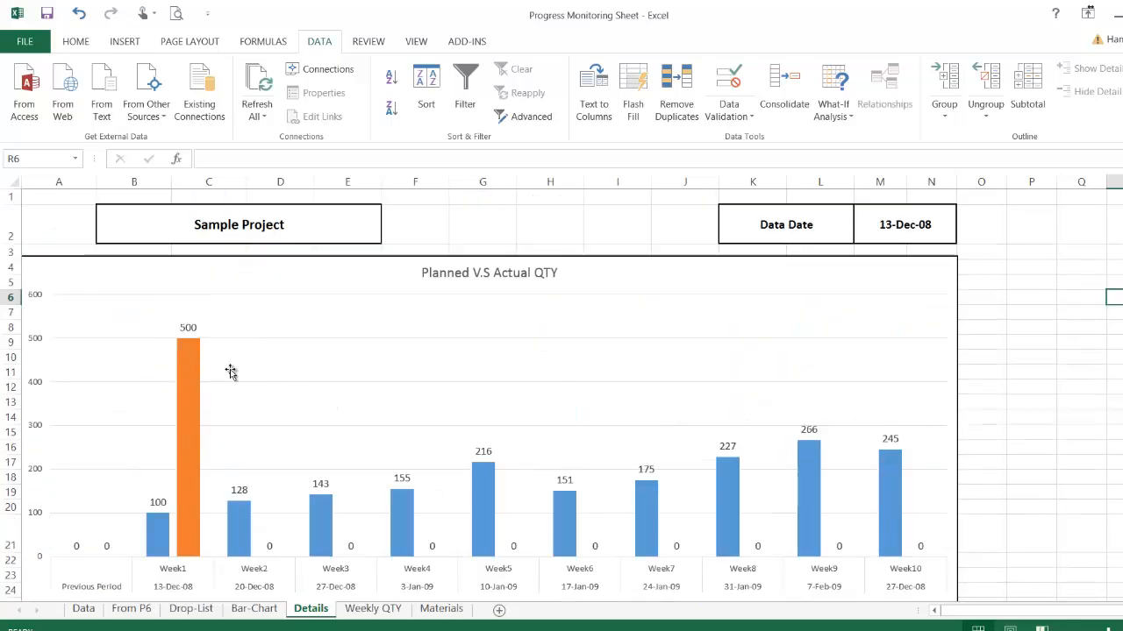
mouse_move(190, 361)
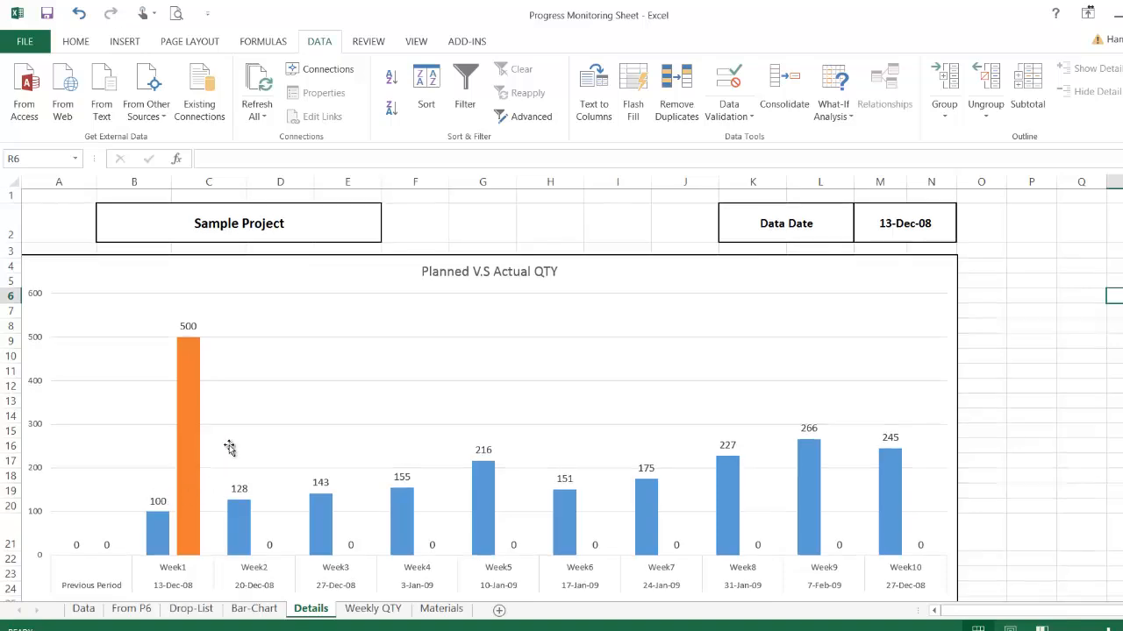
scroll("down", 3)
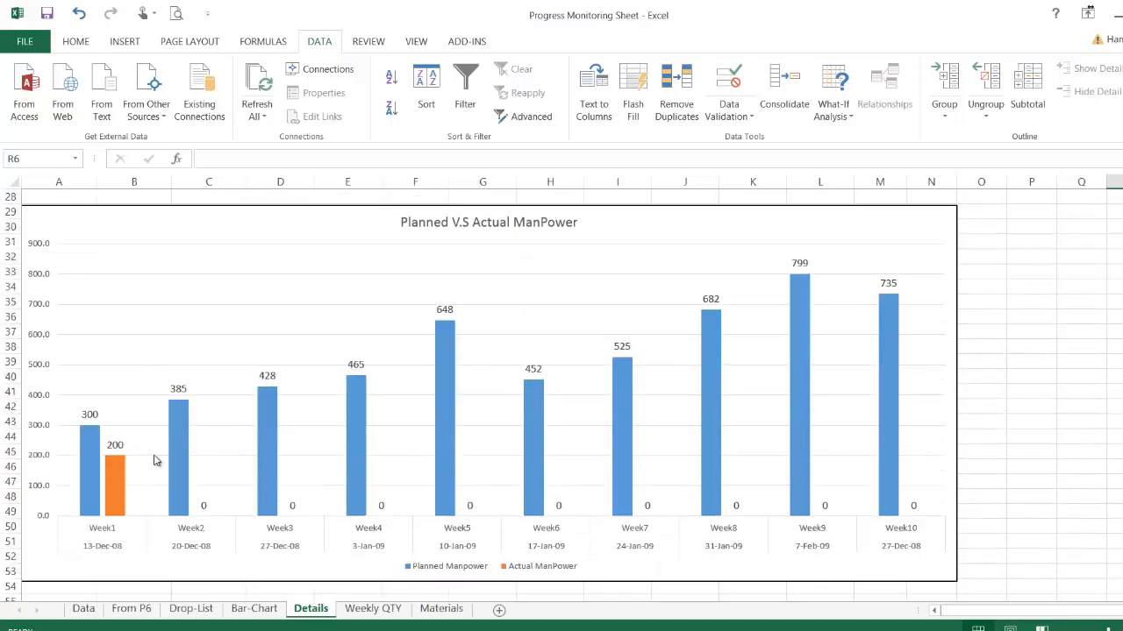
mouse_move(299, 439)
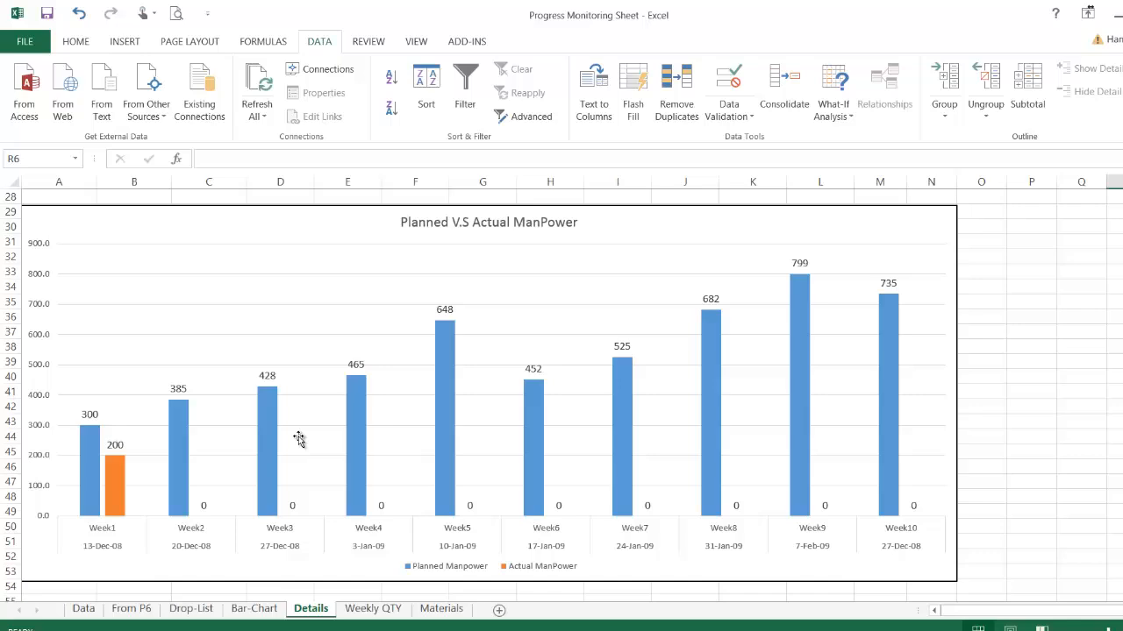
scroll("down", 3)
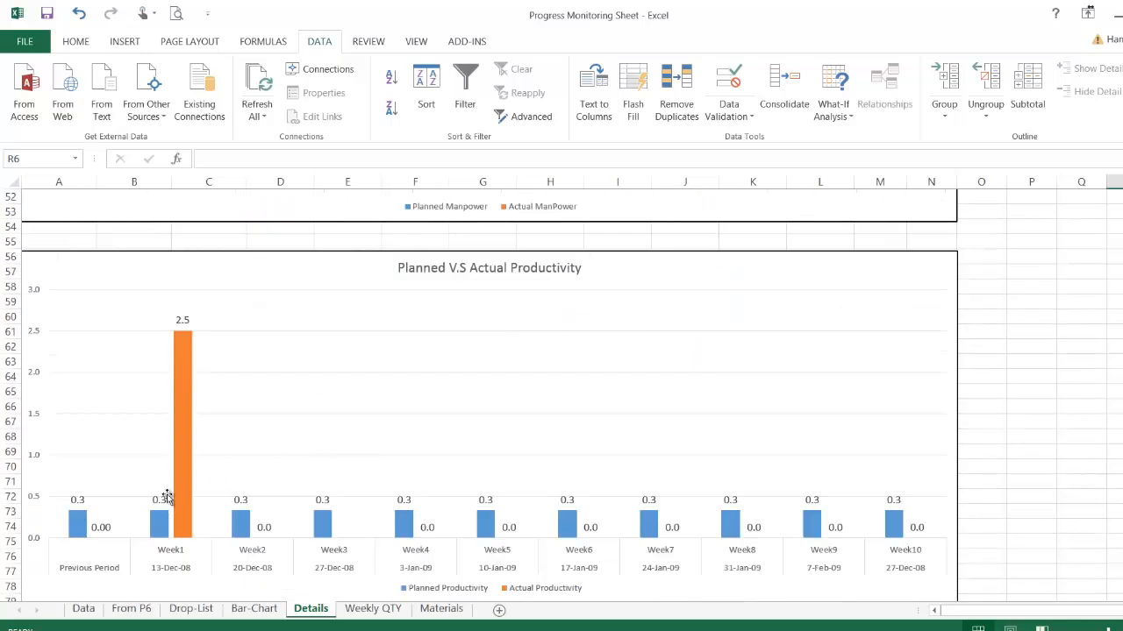
mouse_move(186, 336)
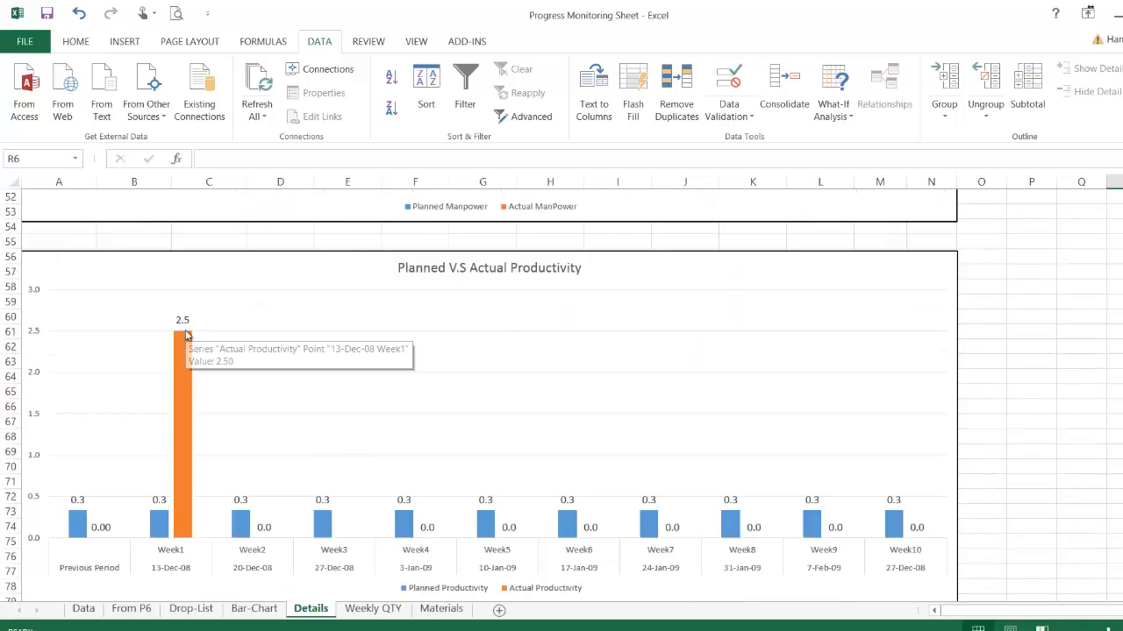
mouse_move(250, 437)
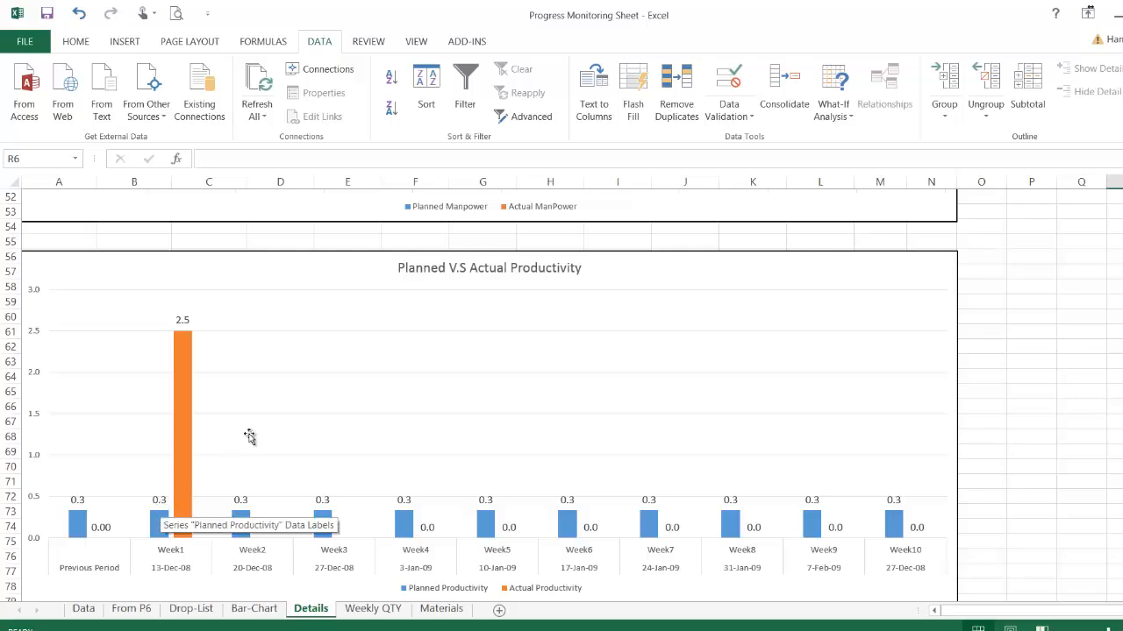
scroll("down", 3)
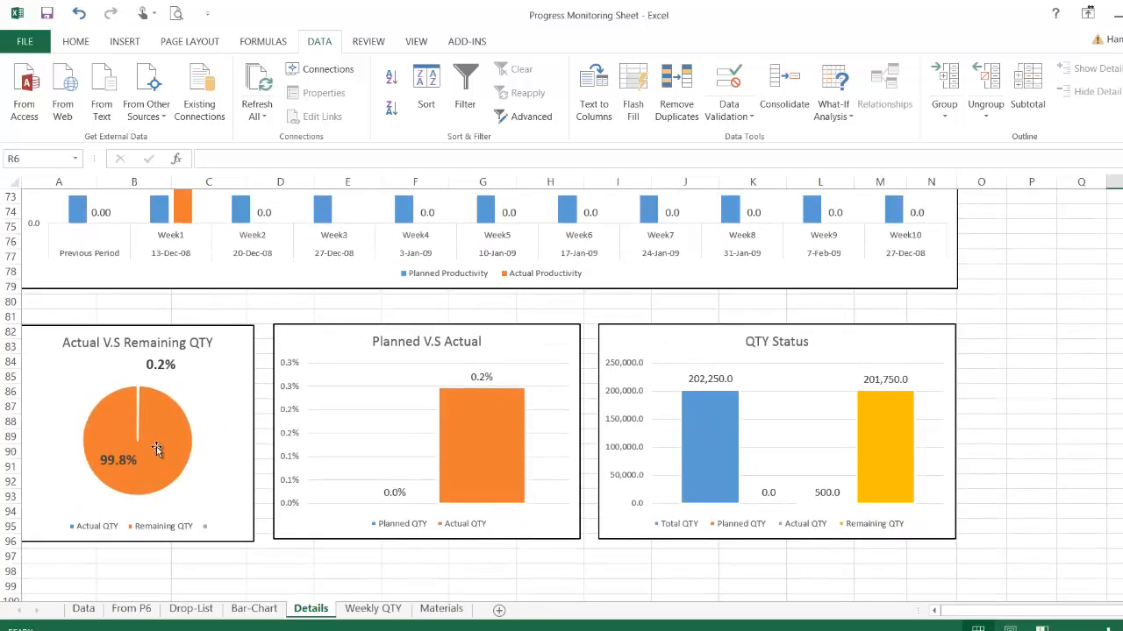
mouse_move(121, 452)
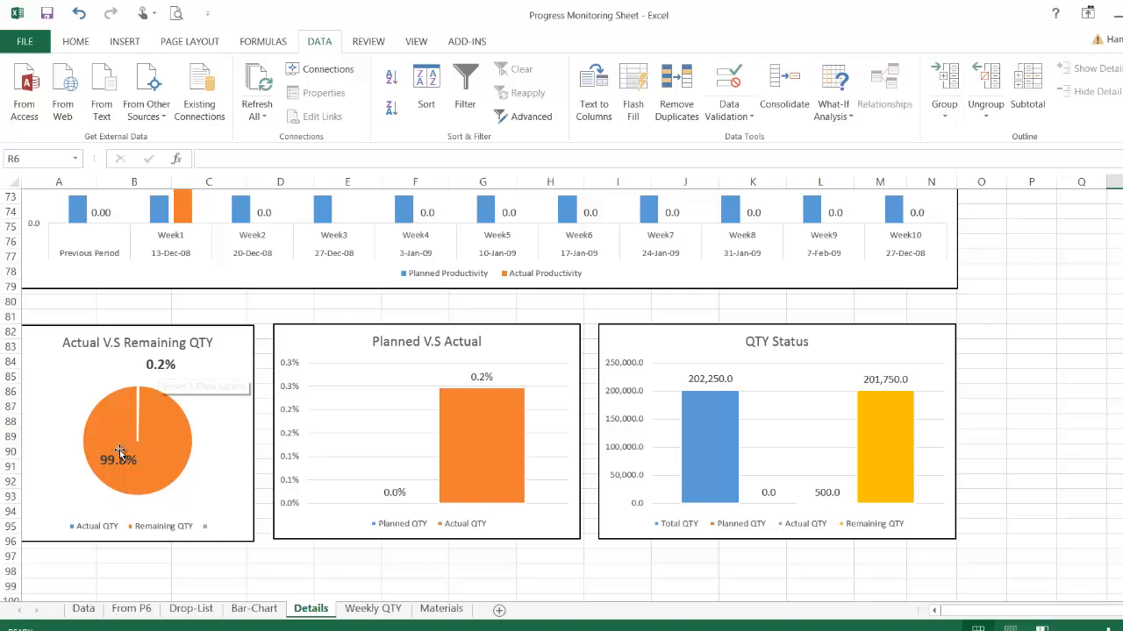
mouse_move(558, 502)
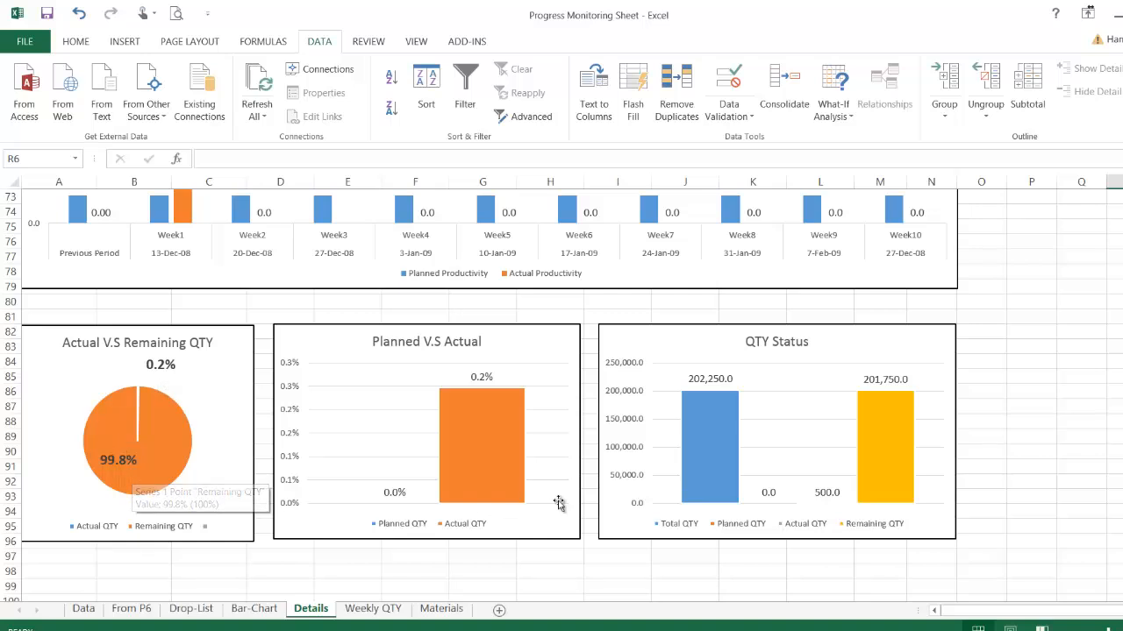
mouse_move(770, 502)
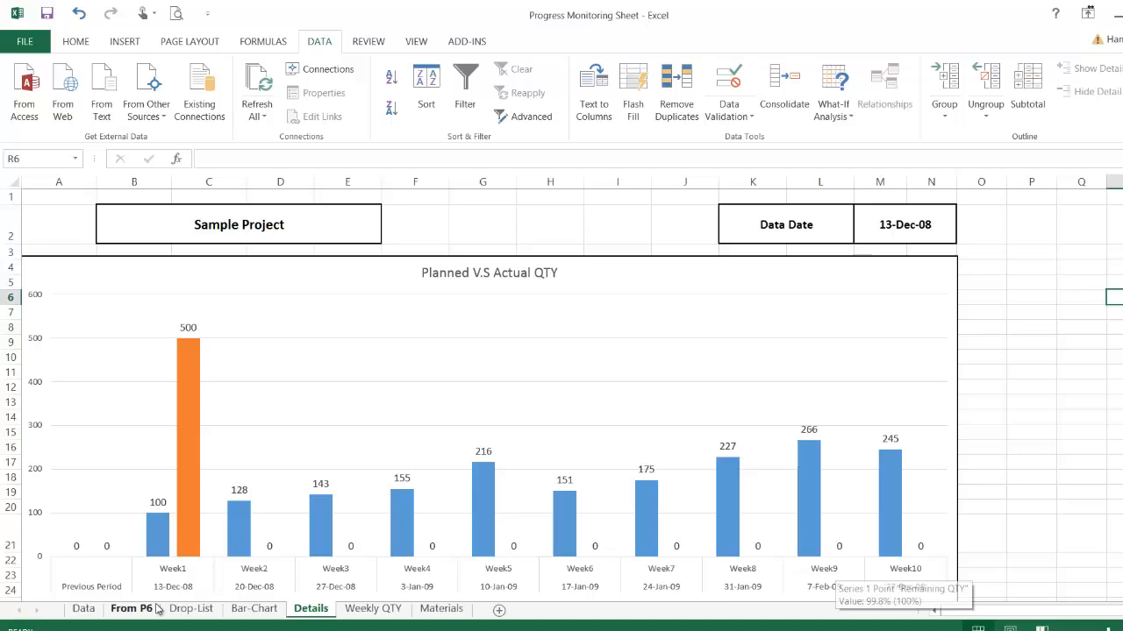
Change the Data sheet's Data Date in C5 to 20/12/8
left_click(82, 609)
type("20")
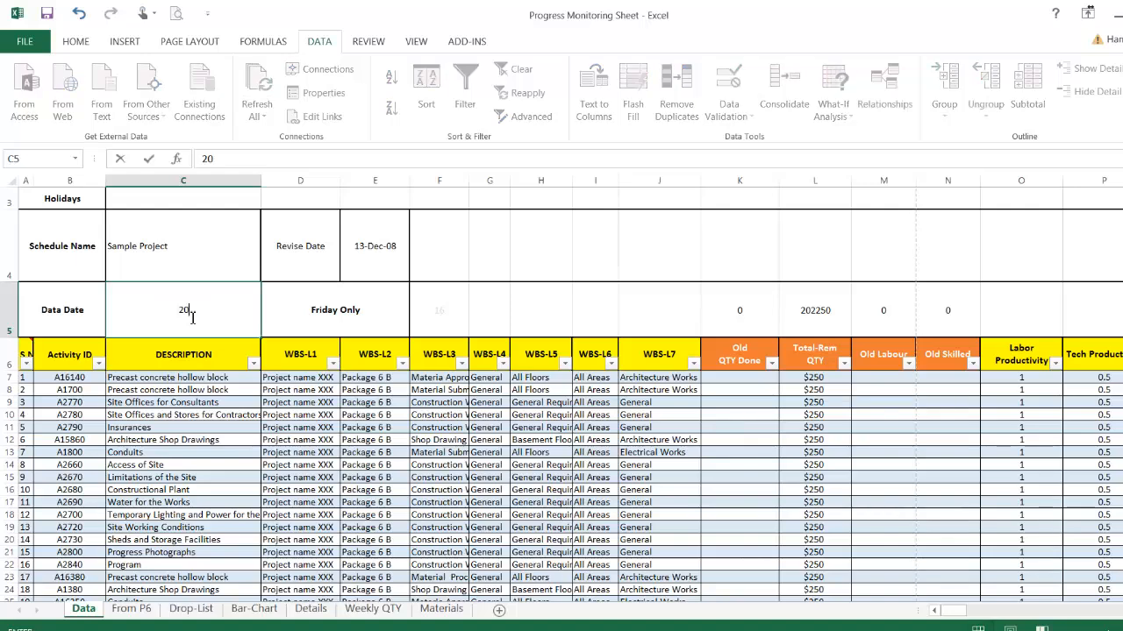
type("/")
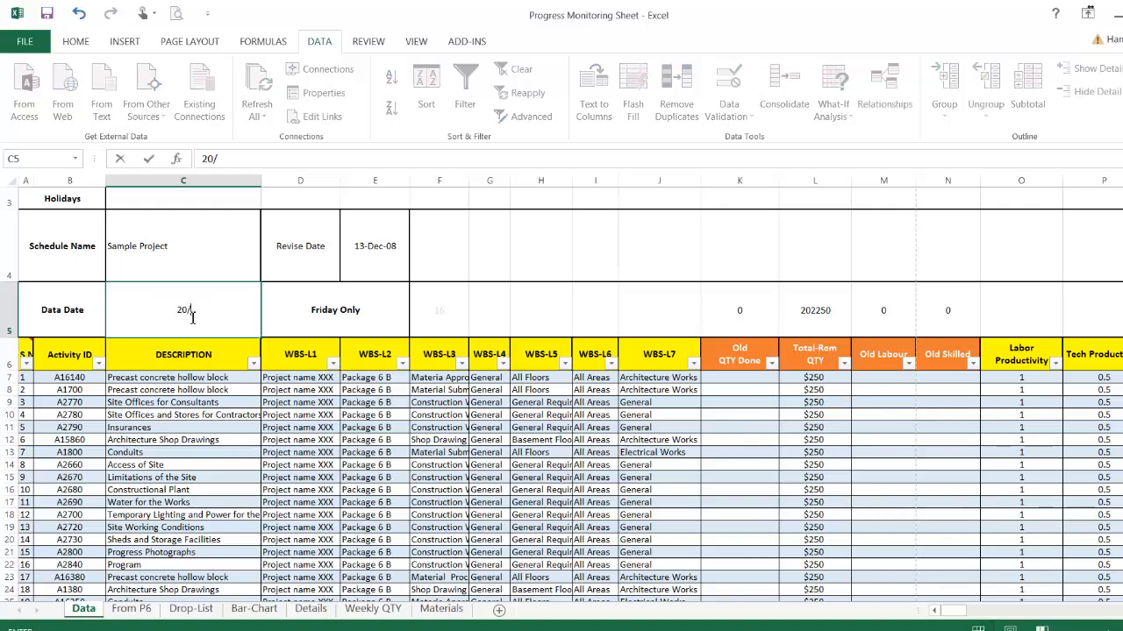
type("12/8")
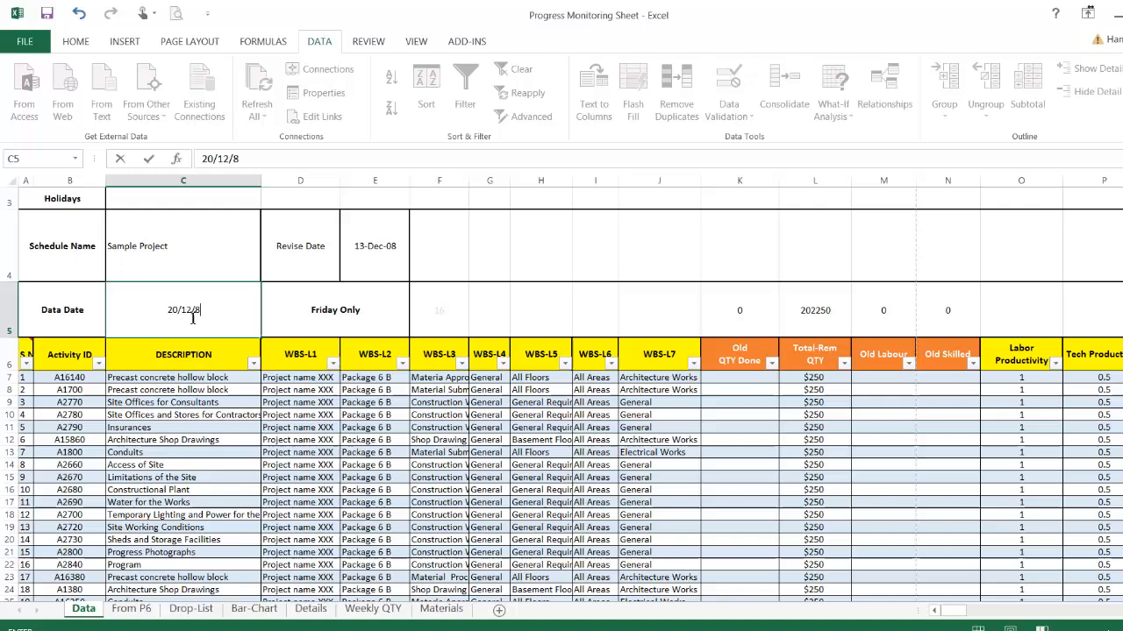
key("Return")
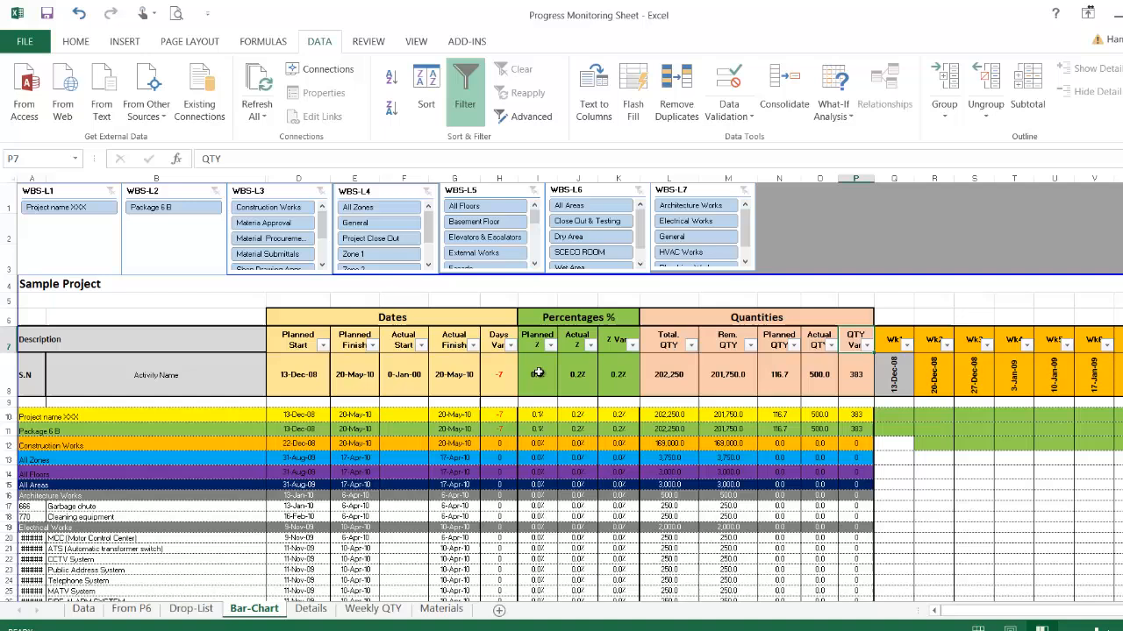
Inspect the GETPIVOTDATA formula behind the planned percentage in Bar-Chart cell I8
left_click(537, 375)
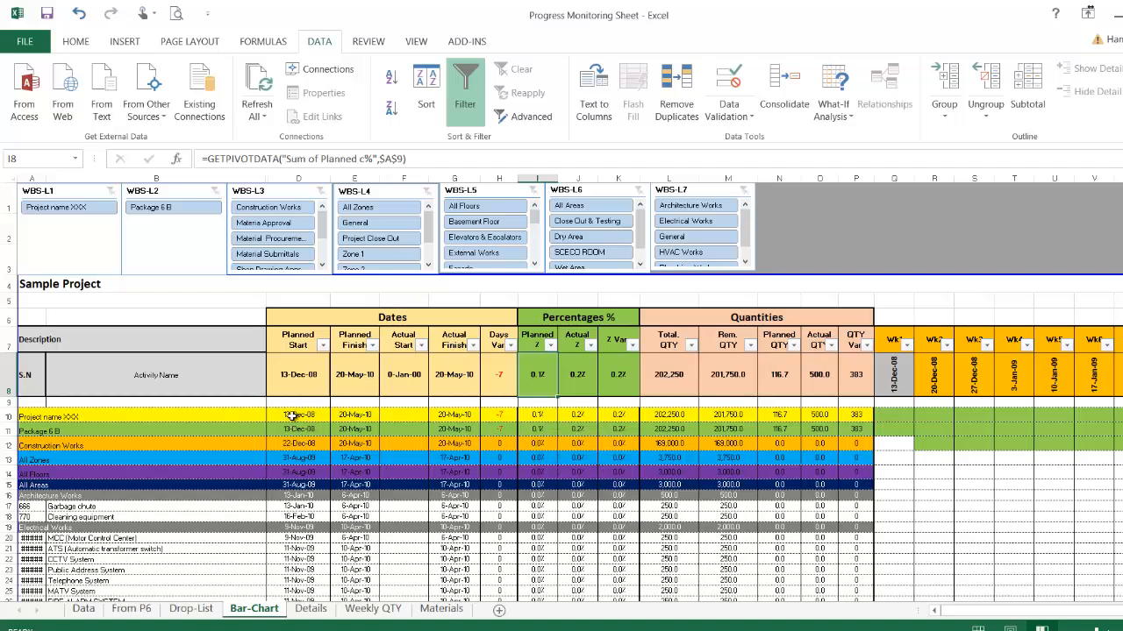
mouse_move(489, 433)
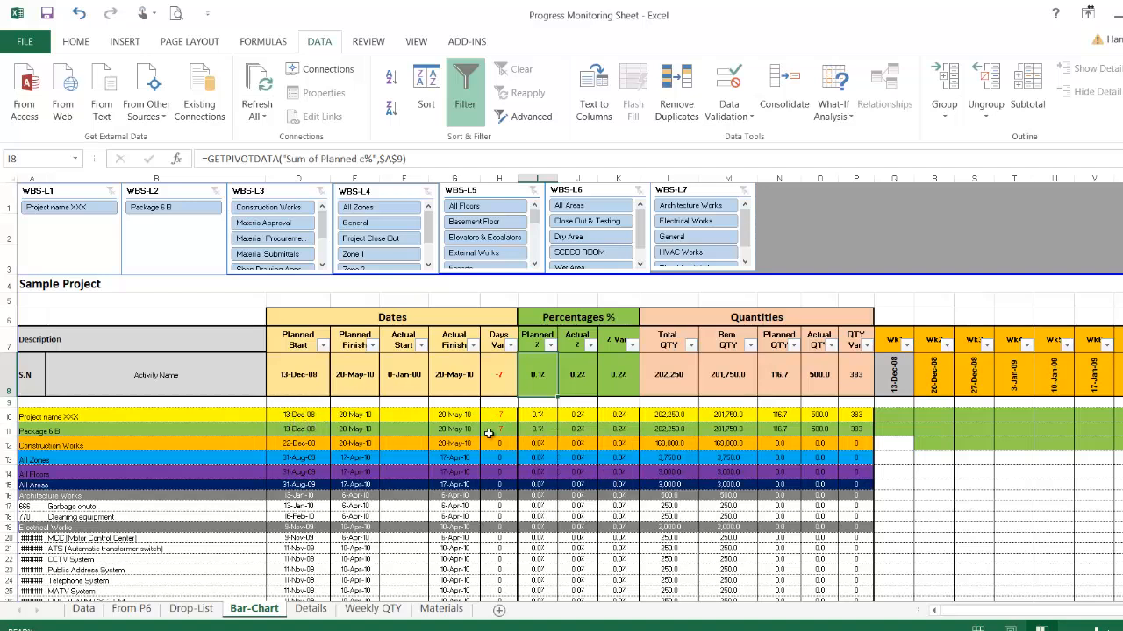
mouse_move(572, 439)
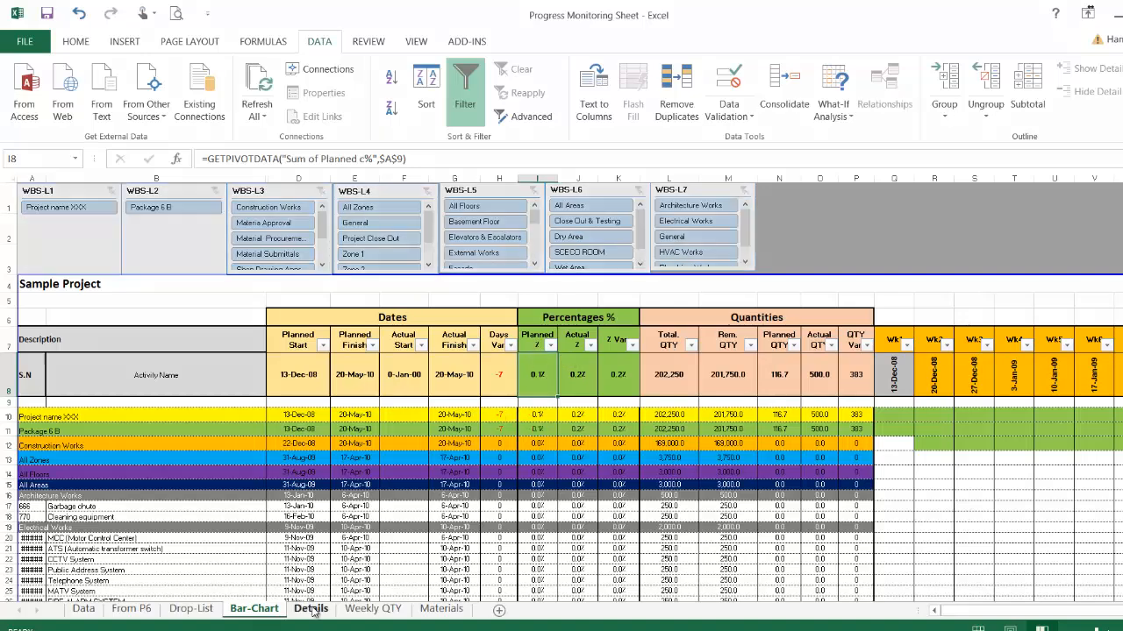
Scroll the Details dashboard to the Actual vs Remaining, Planned vs Actual and QTY Status charts
left_click(311, 609)
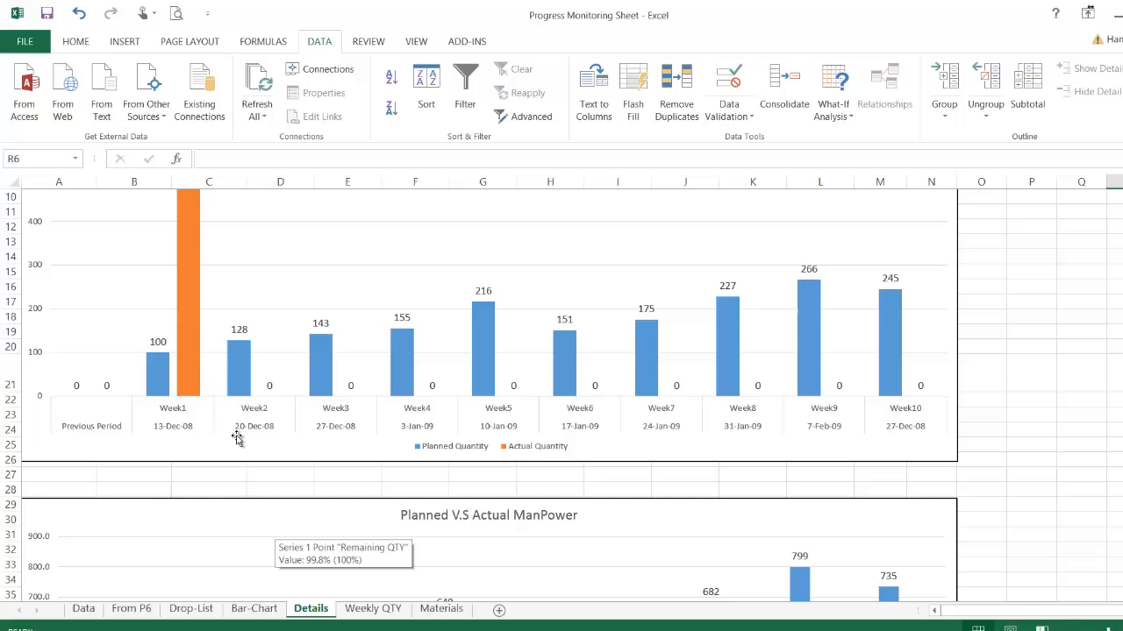
scroll("down", 3)
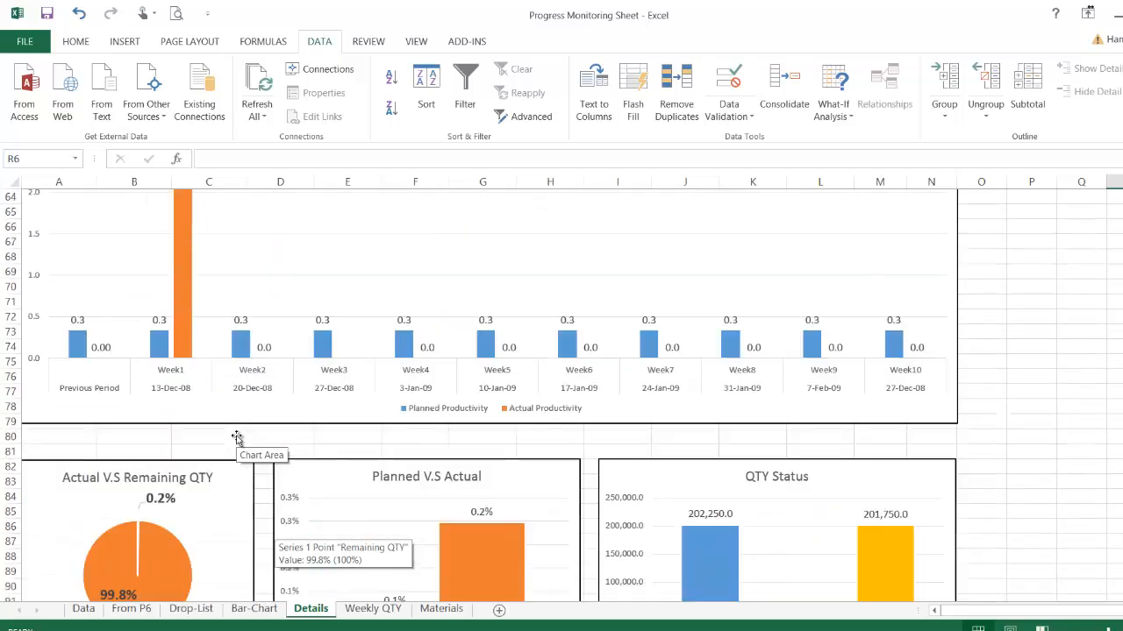
scroll("down", 3)
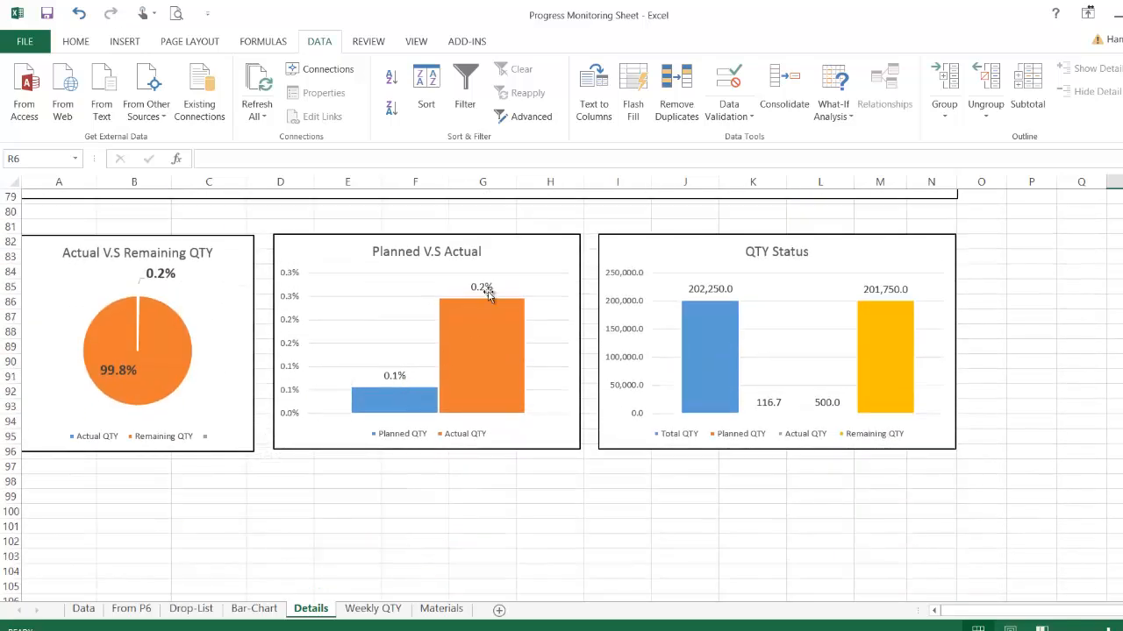
mouse_move(825, 364)
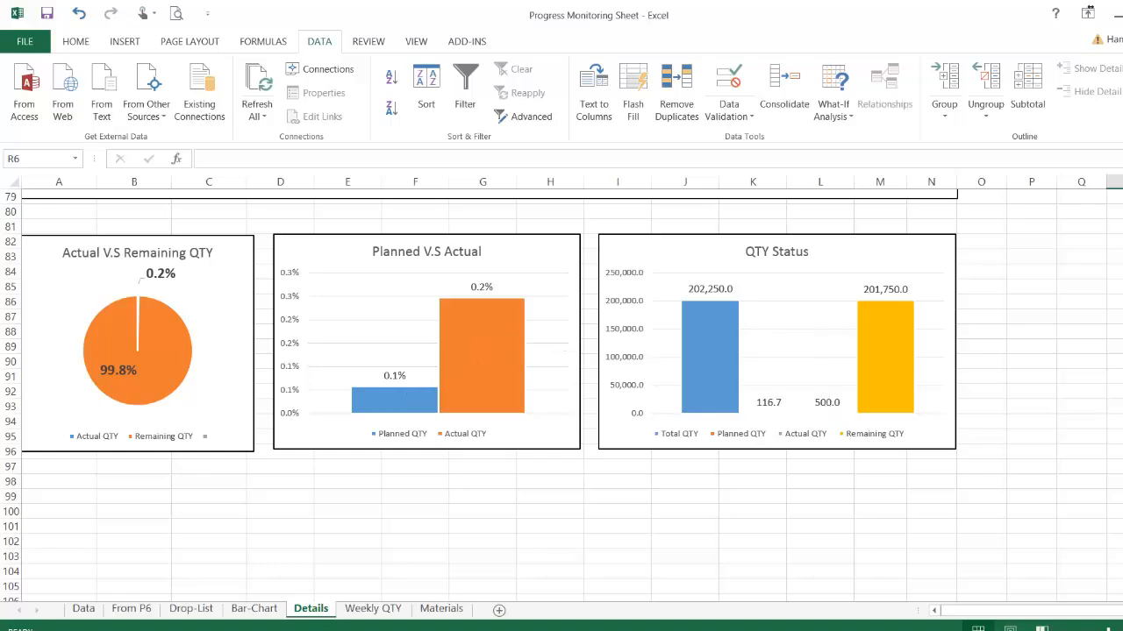
Filter the Weekly QTY sheet's WBS-L4 slicer to Zone 1, Zone 2 and Zone 3
left_click(372, 608)
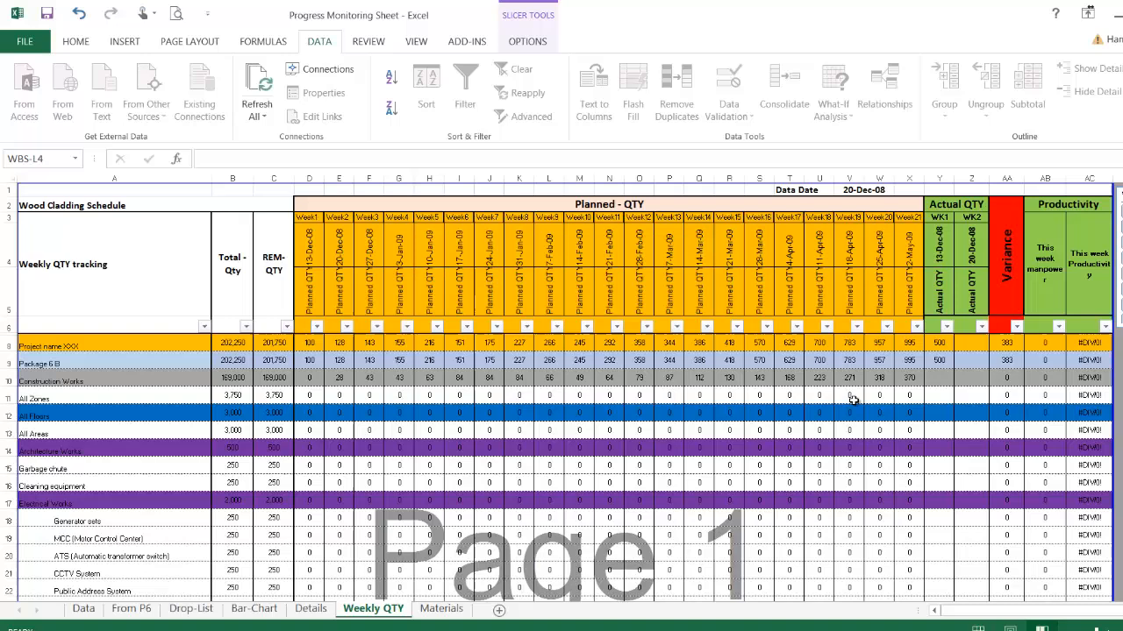
mouse_move(251, 359)
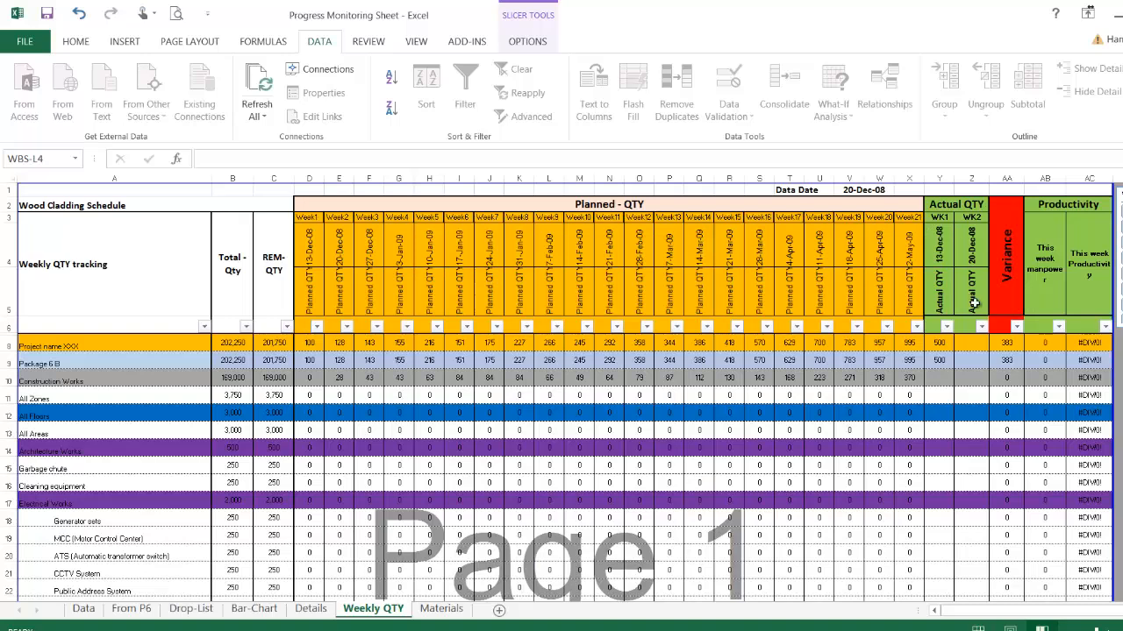
mouse_move(1089, 357)
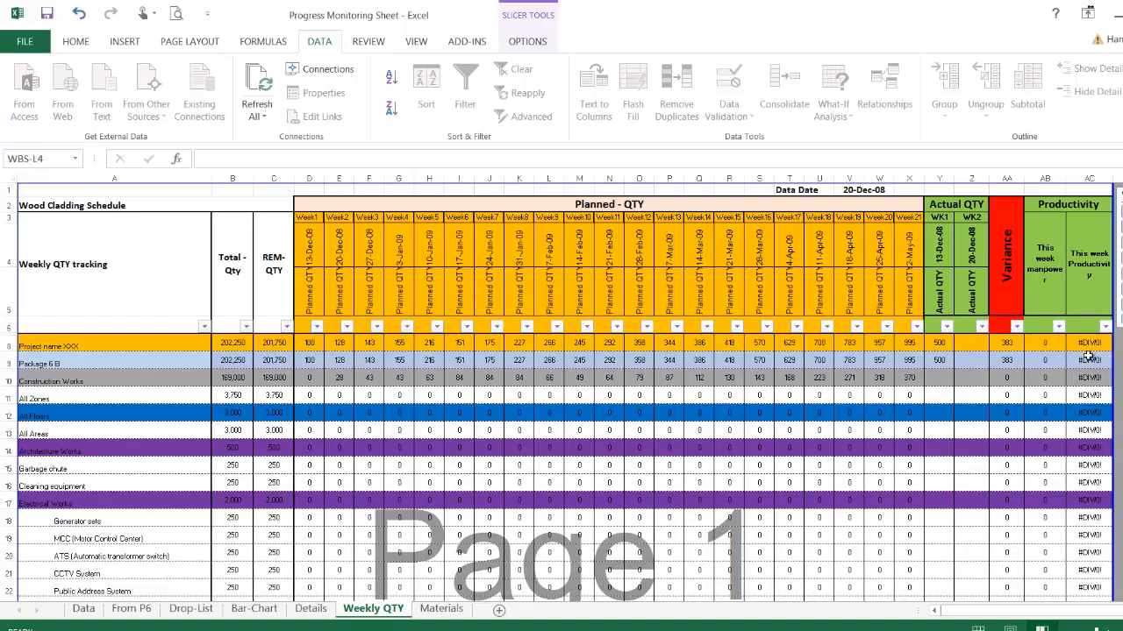
mouse_move(945, 389)
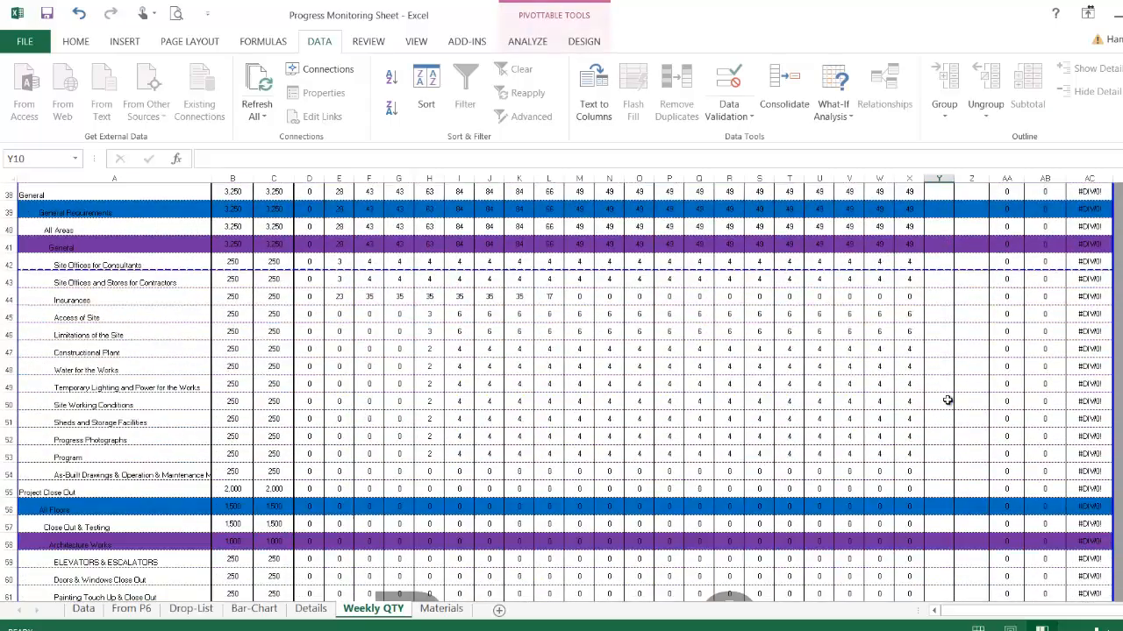
scroll("down", 3)
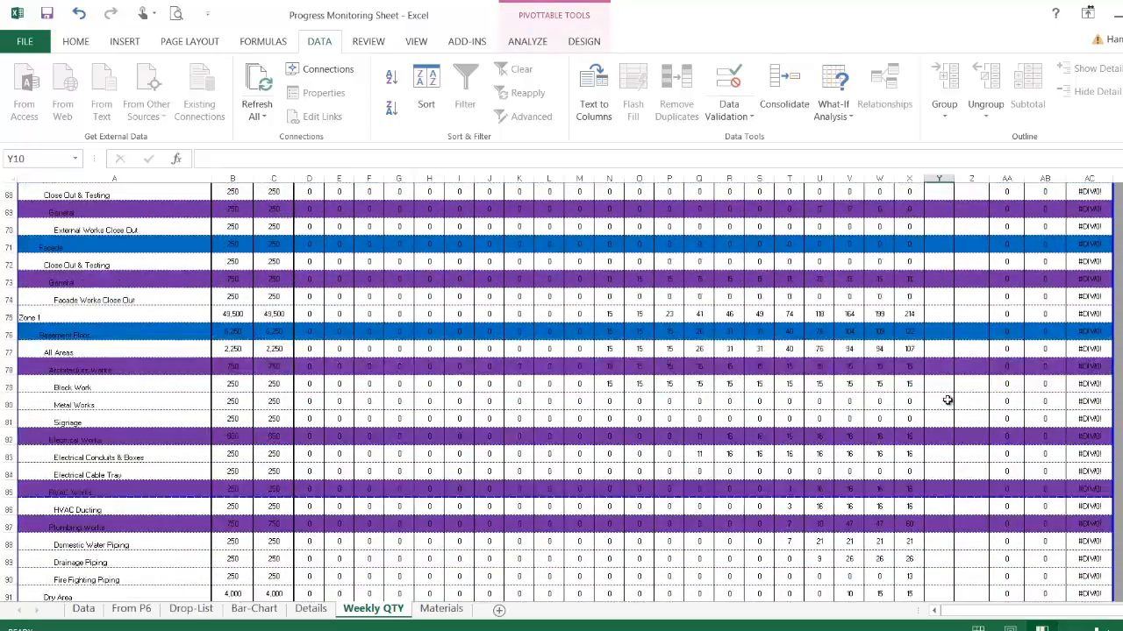
scroll("up", 3)
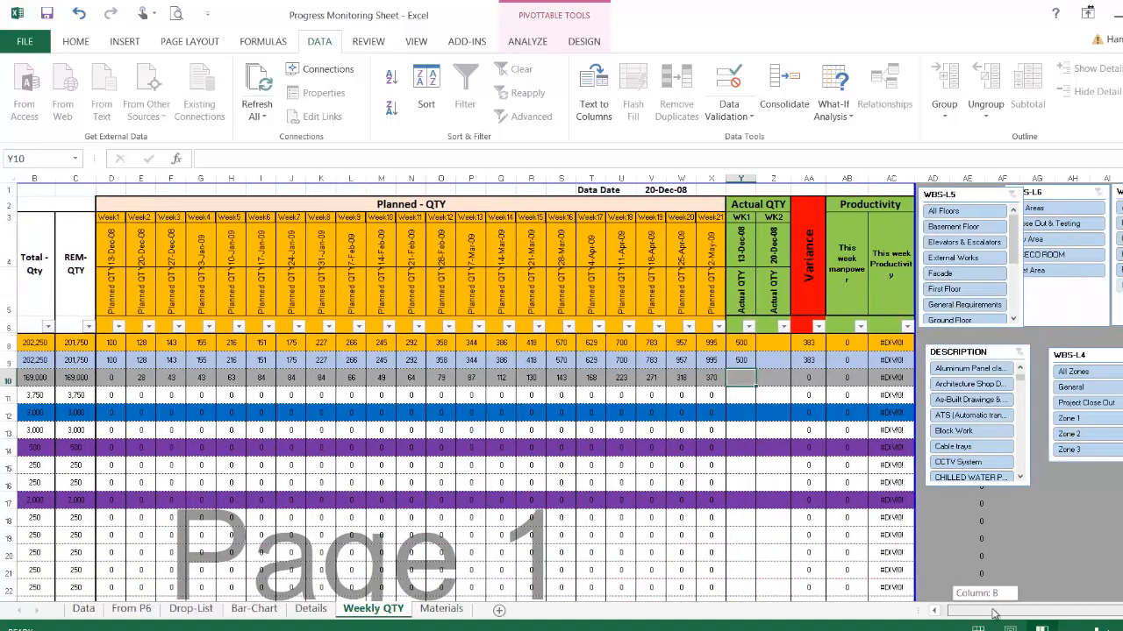
left_click(971, 431)
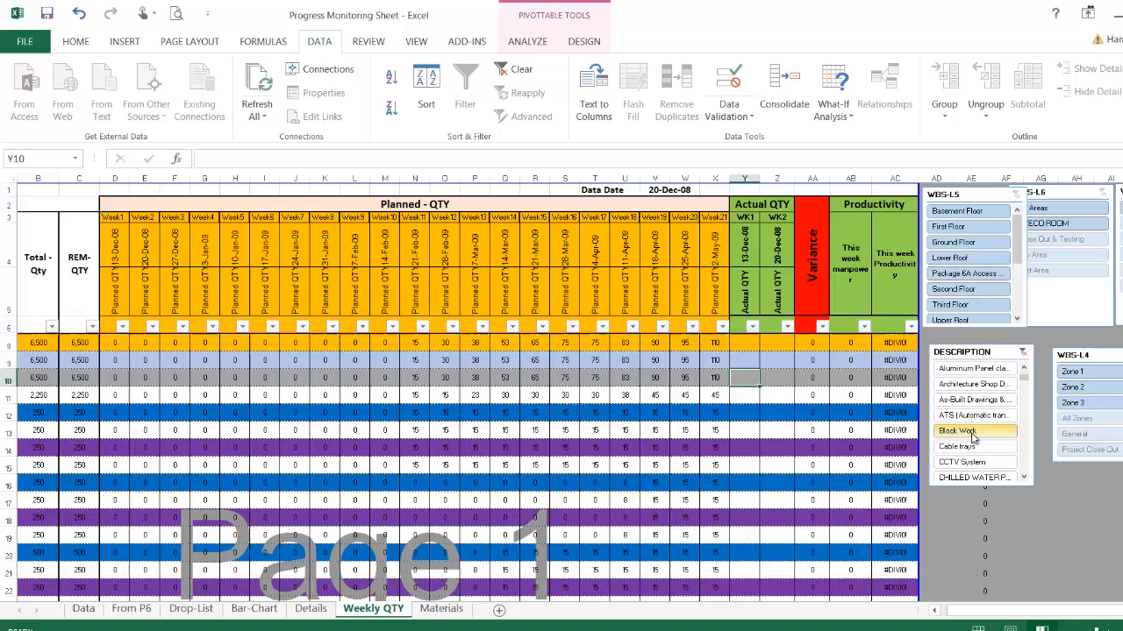
left_click(946, 210)
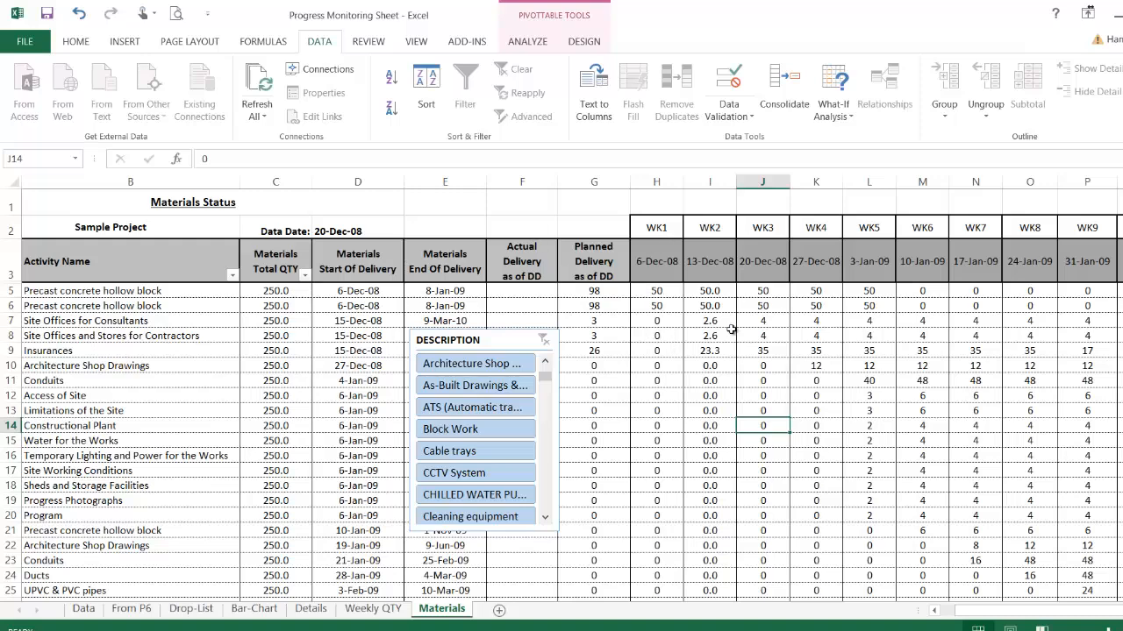
mouse_move(753, 400)
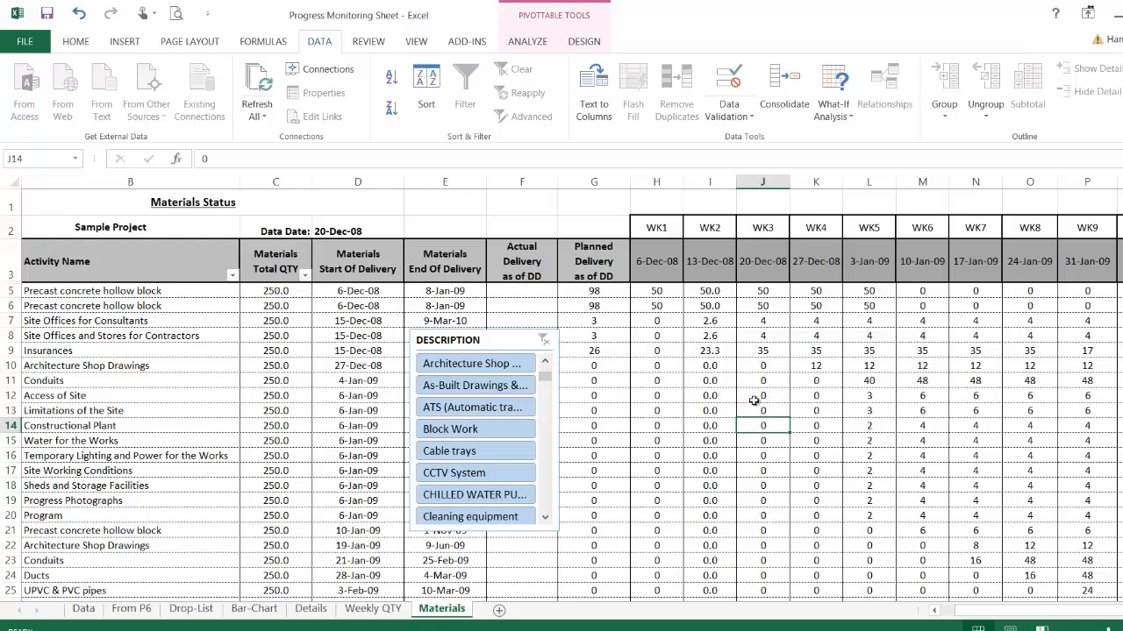
mouse_move(731, 425)
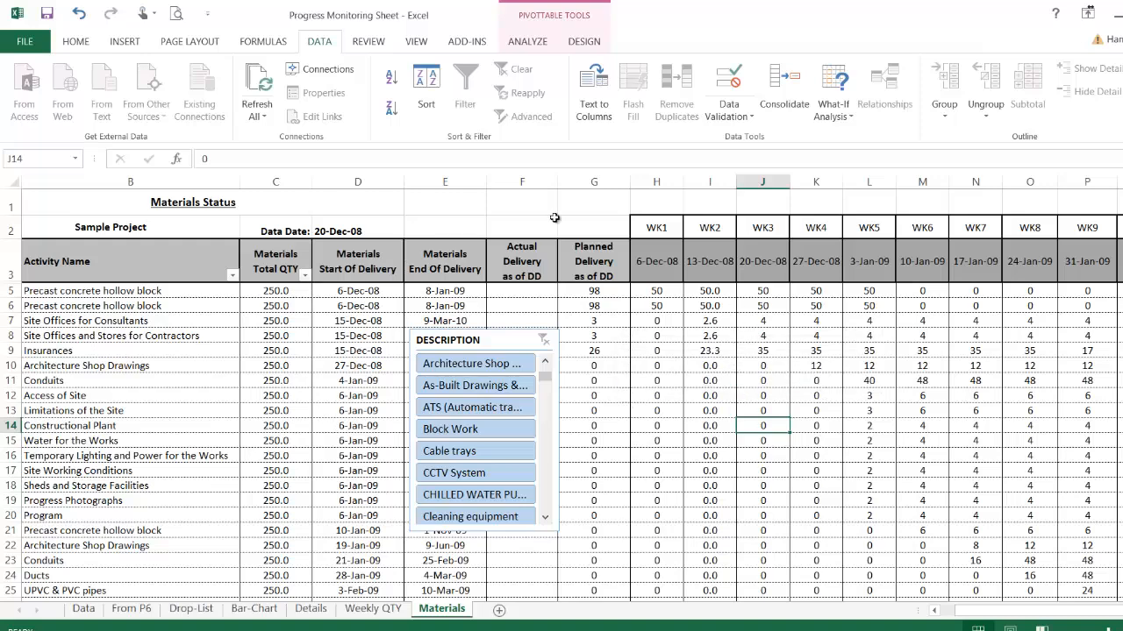
mouse_move(646, 249)
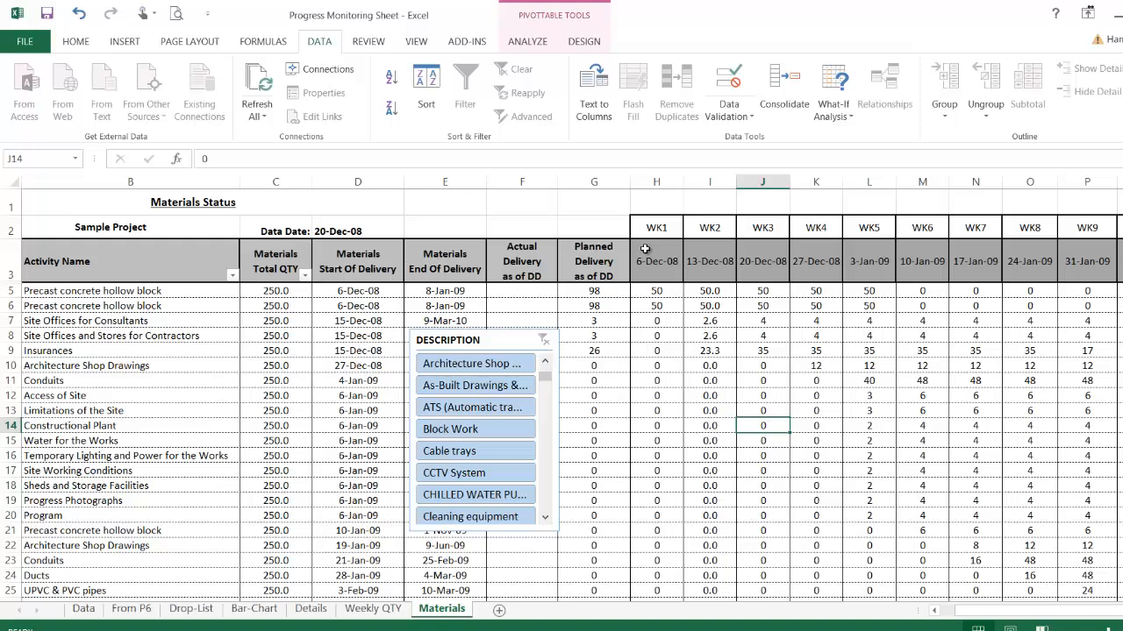
mouse_move(643, 318)
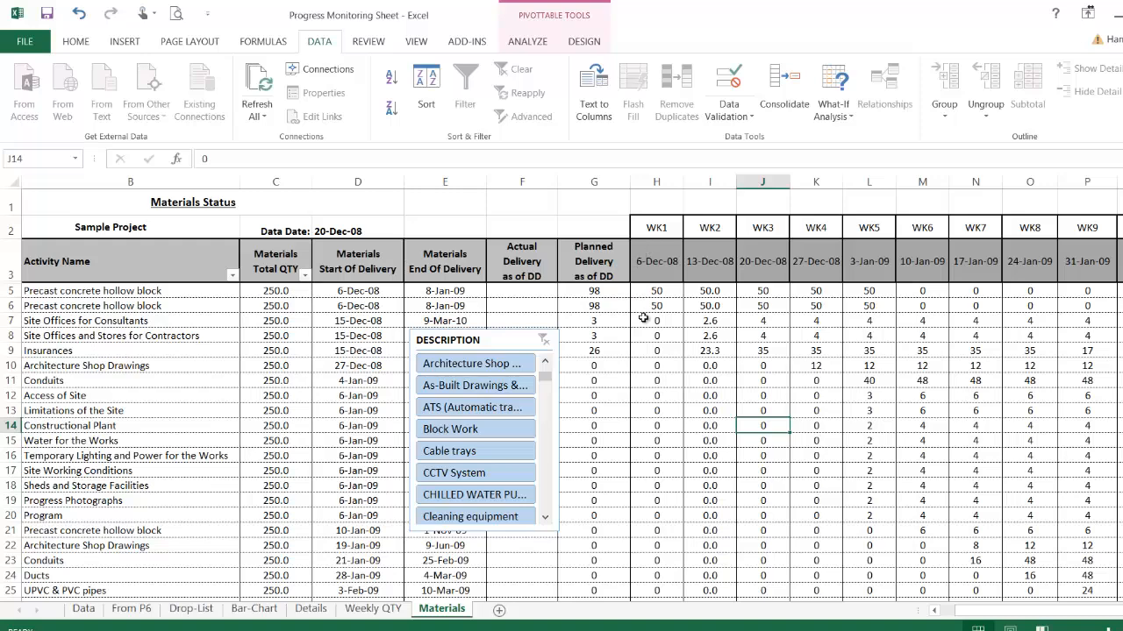
mouse_move(631, 352)
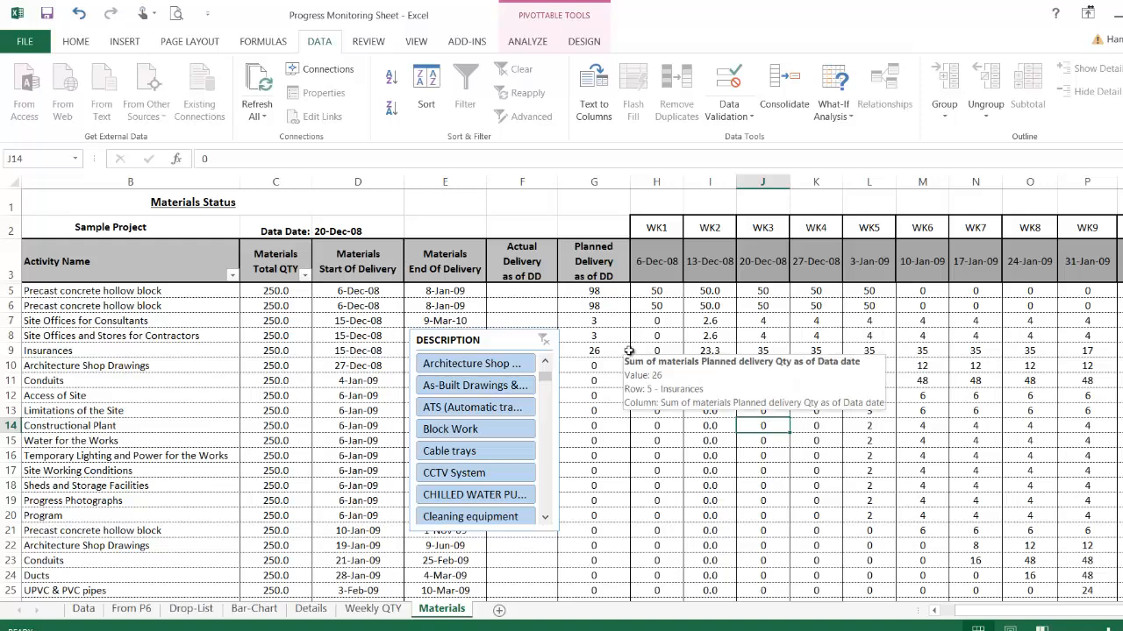
mouse_move(454, 309)
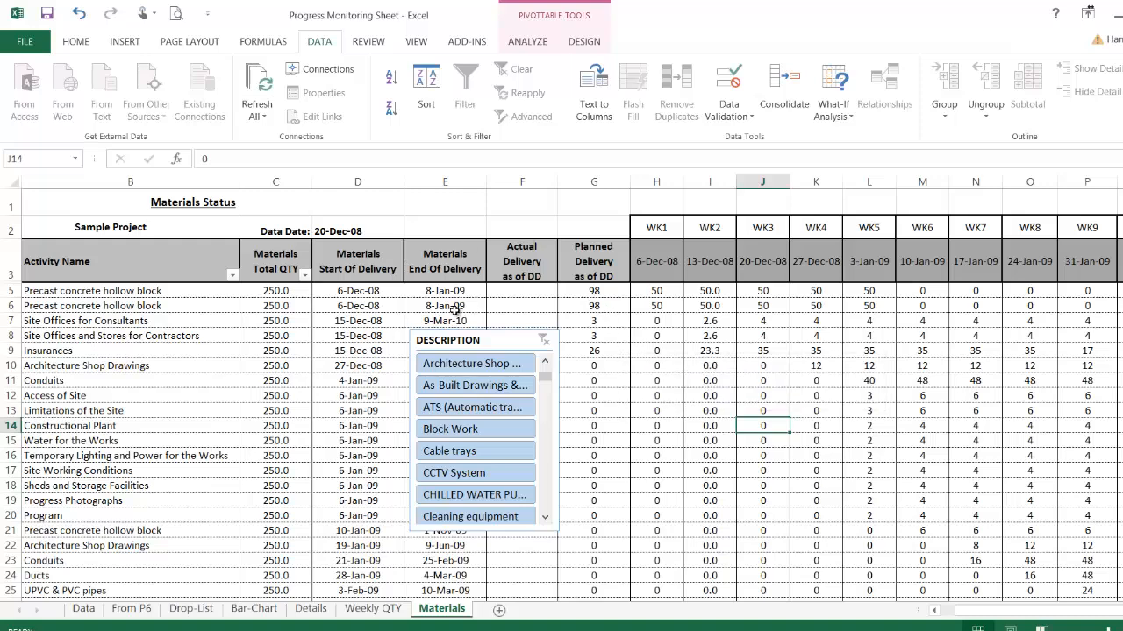
mouse_move(102, 356)
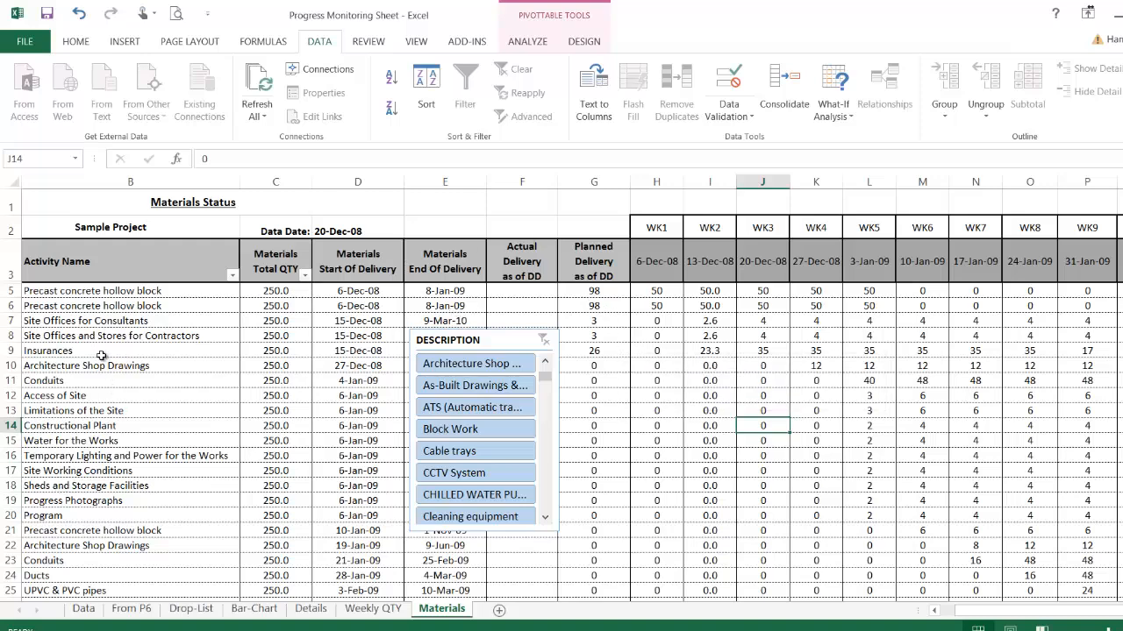
mouse_move(101, 355)
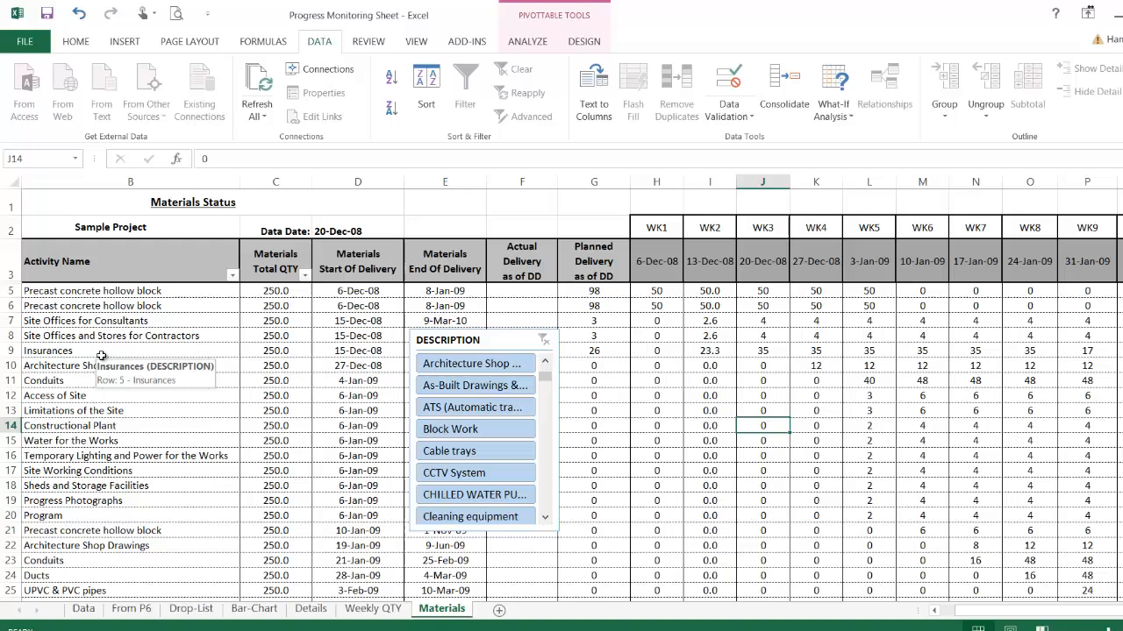